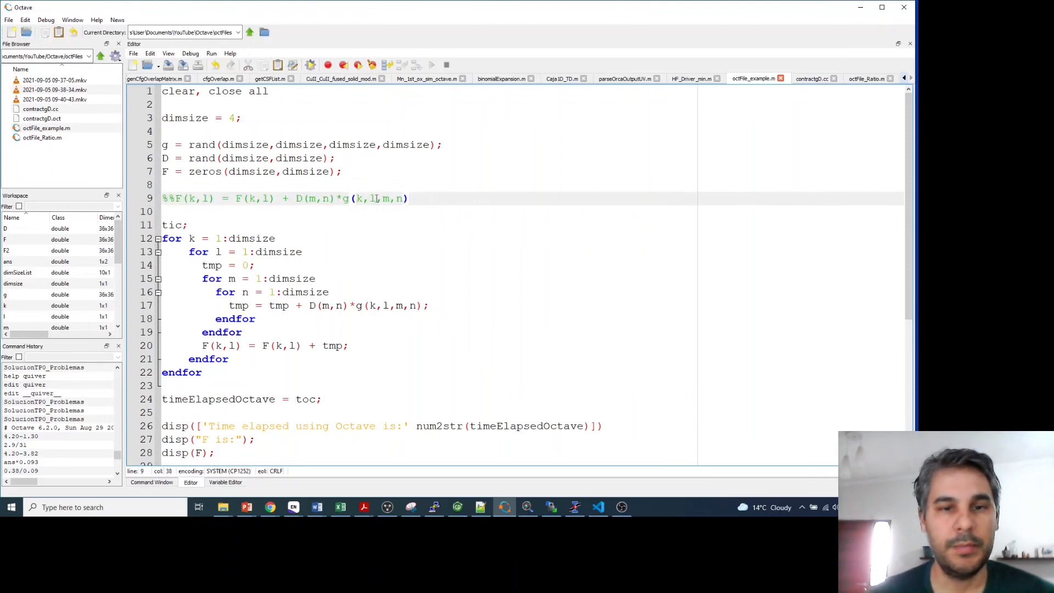
# Highlight the commented formula and the for m loop lines in octFile_example
pyautogui.moveTo(307, 198); pyautogui.dragTo(407, 198)
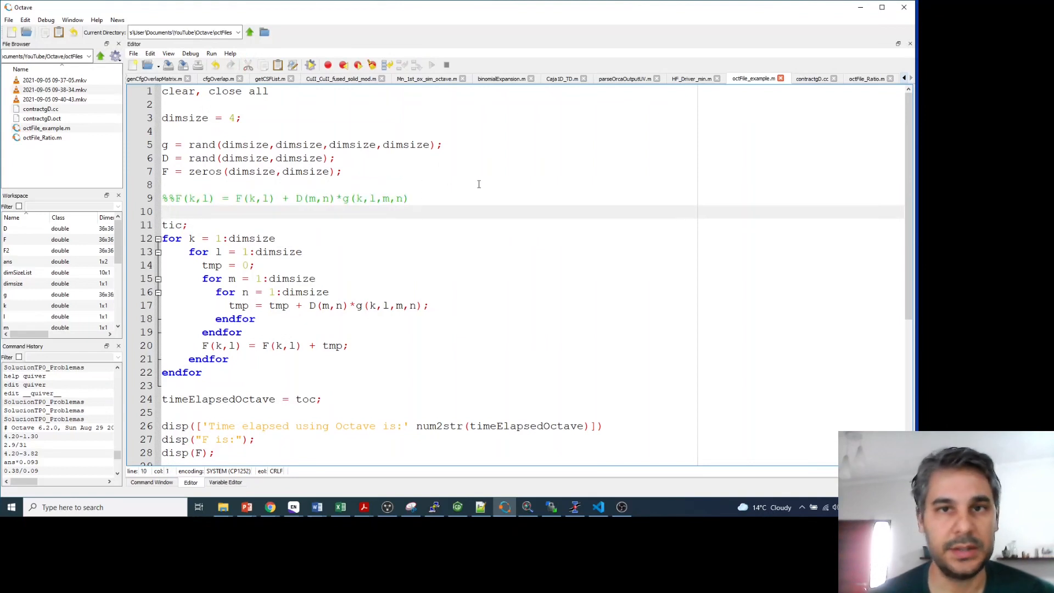
pyautogui.moveTo(440, 225)
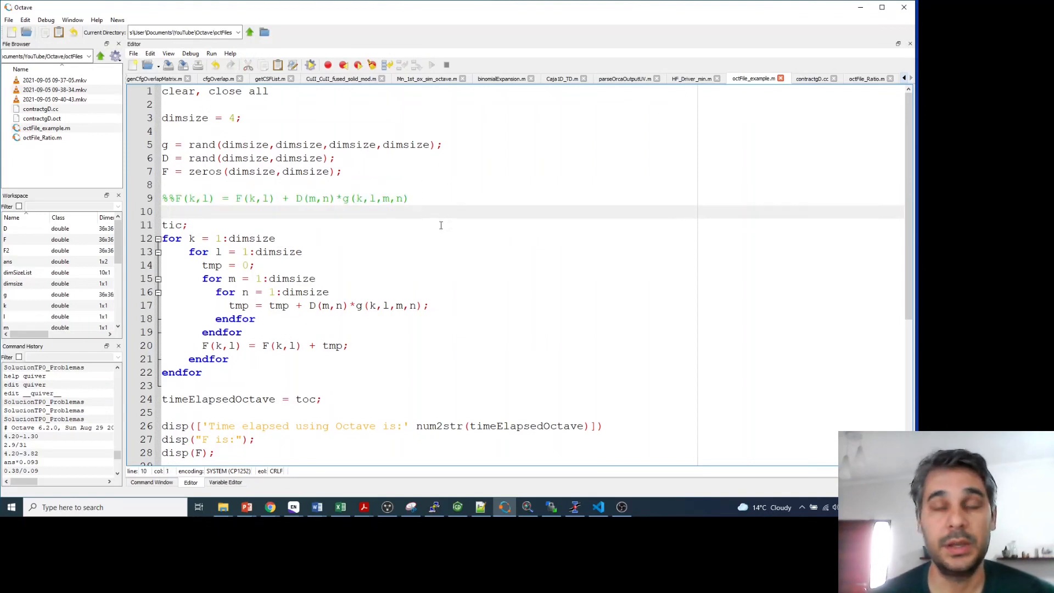
pyautogui.moveTo(431, 202)
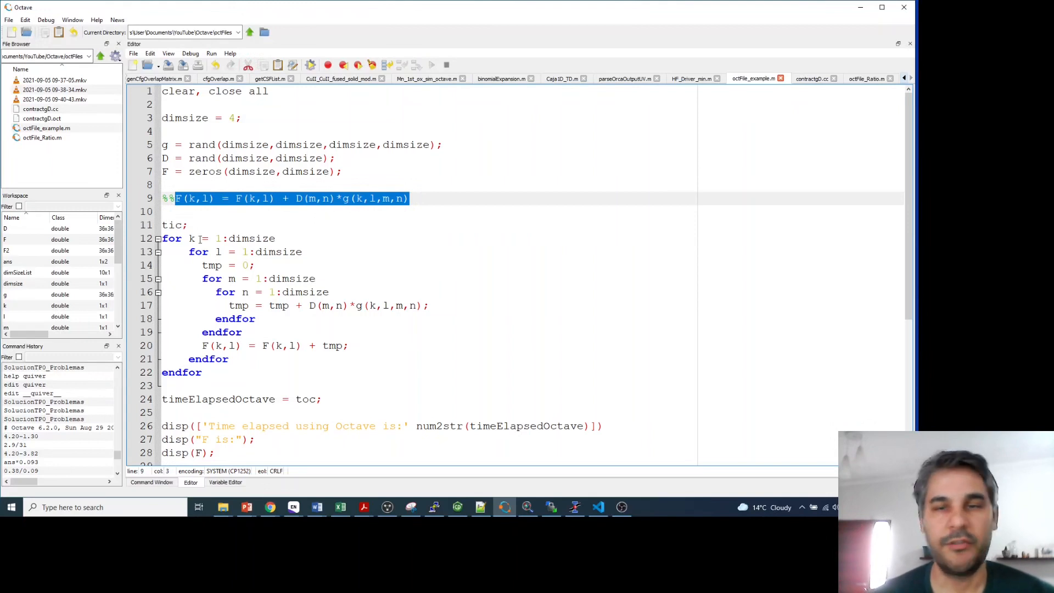
pyautogui.click(193, 238)
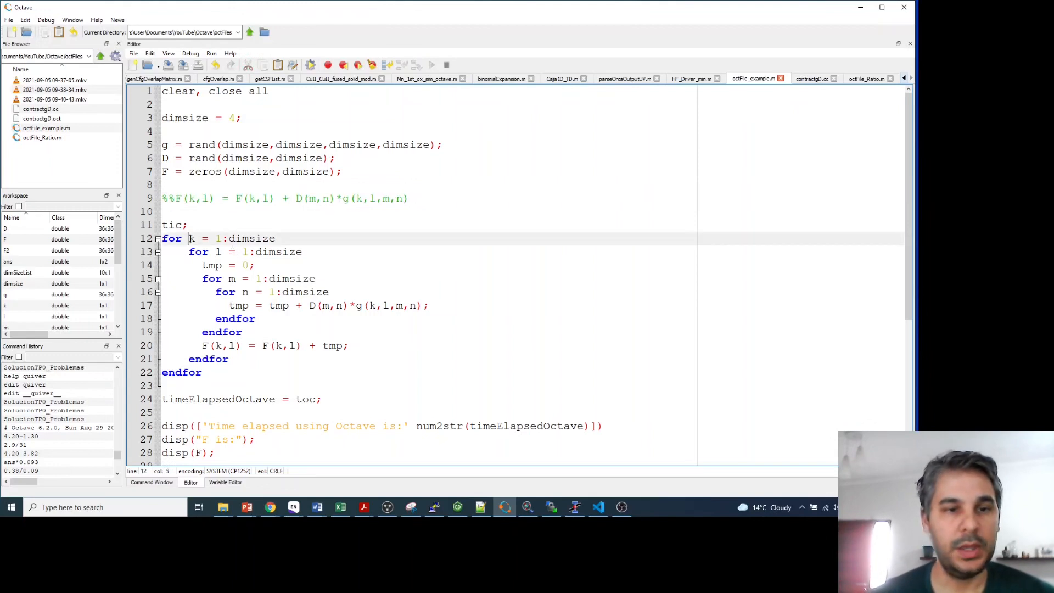
pyautogui.moveTo(189, 237); pyautogui.dragTo(275, 238)
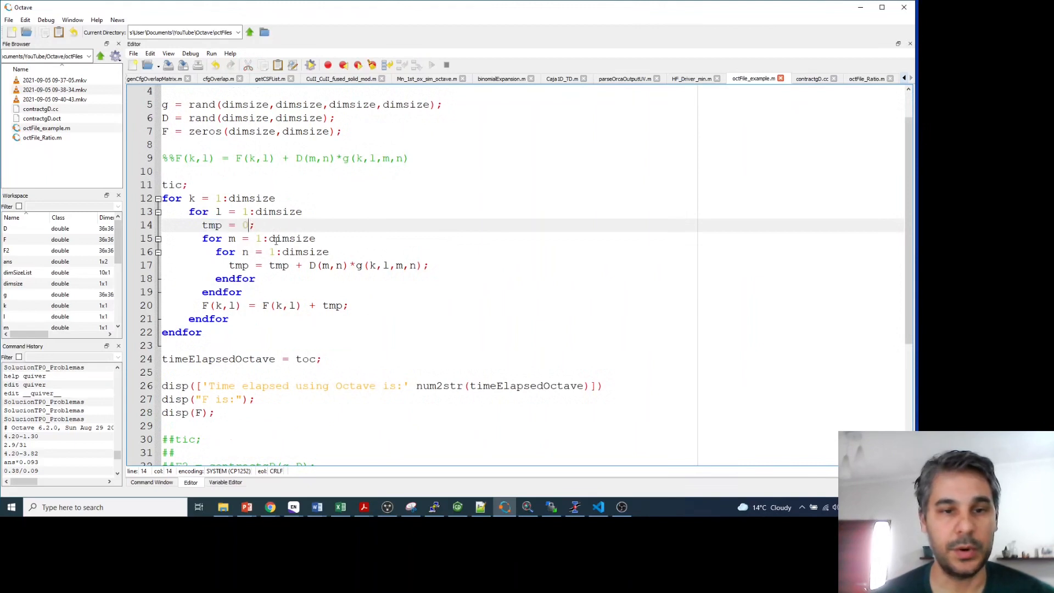
pyautogui.tripleClick(258, 238)
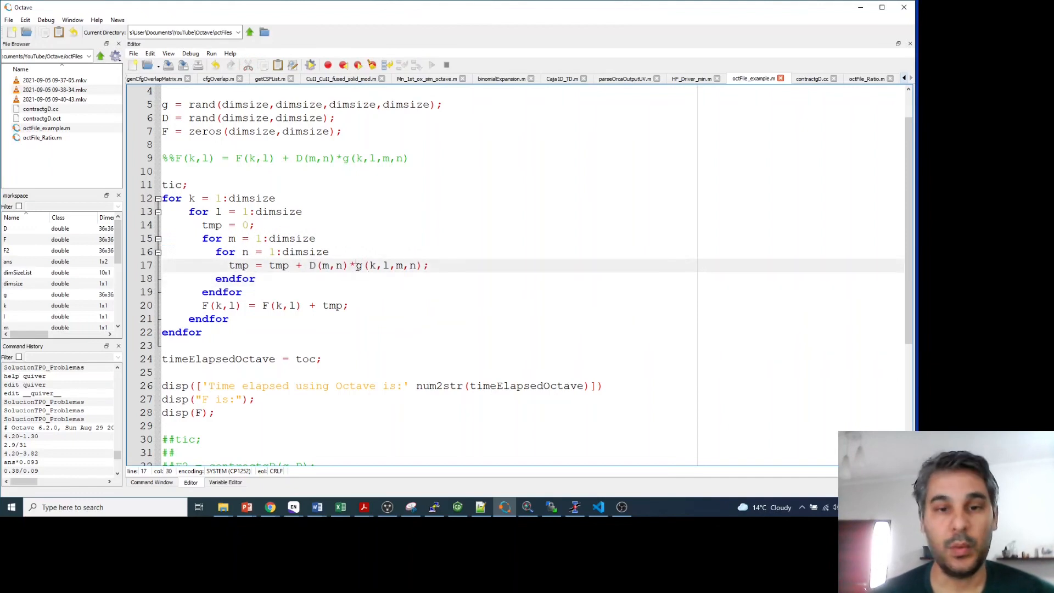
pyautogui.moveTo(355, 264); pyautogui.dragTo(423, 265)
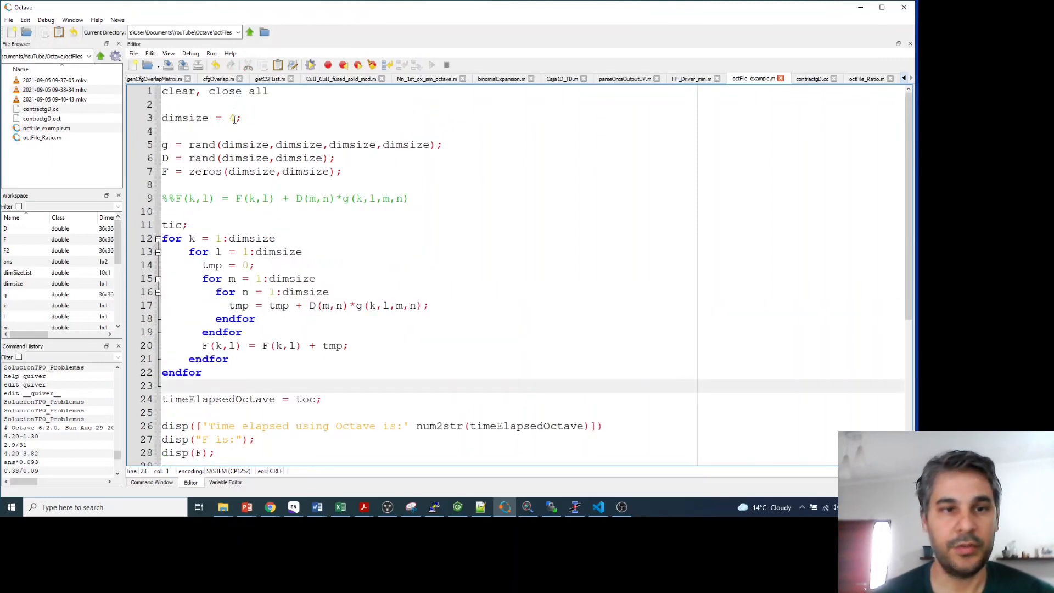
# Change dimsize in the script from 4 to 32
pyautogui.doubleClick(233, 117)
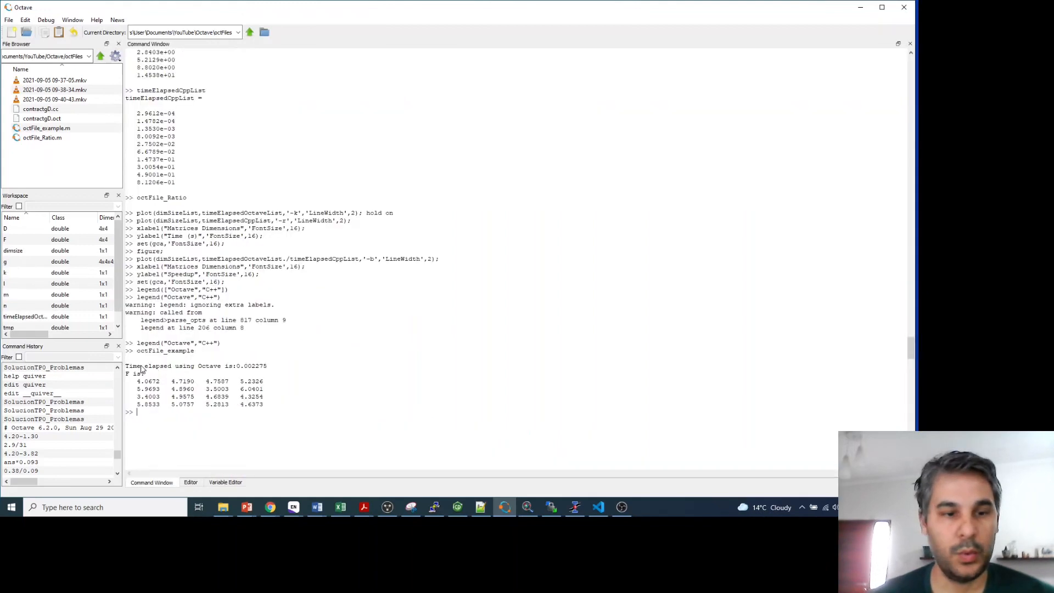
pyautogui.moveTo(242, 371)
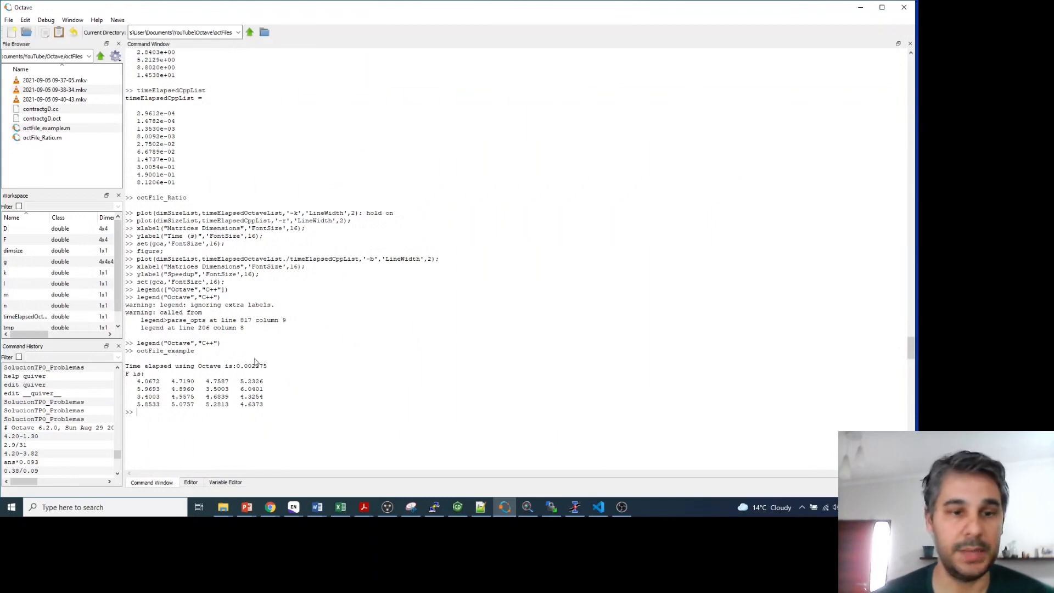
pyautogui.click(190, 482)
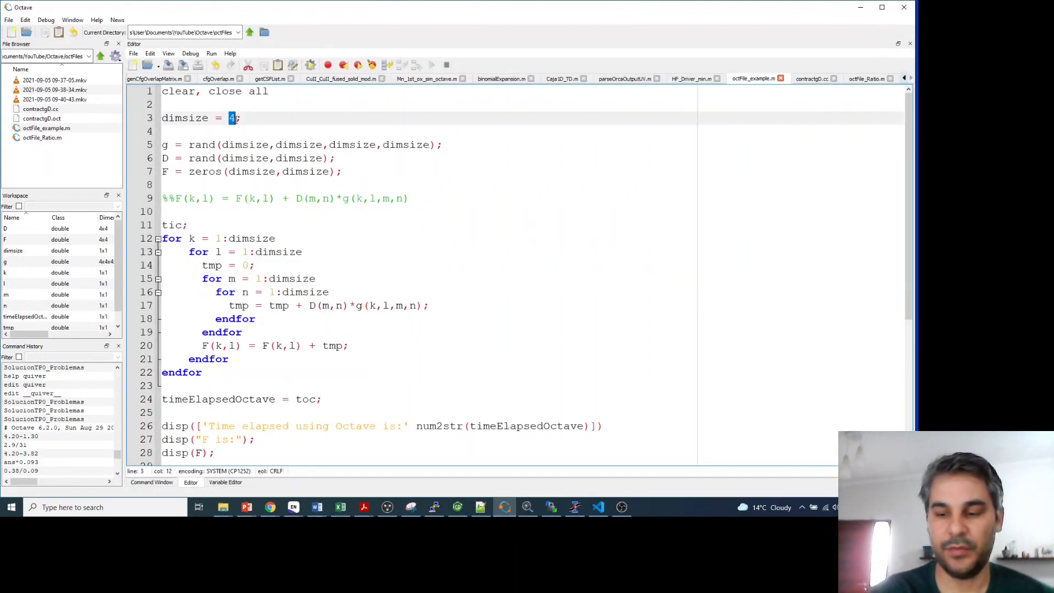
pyautogui.write('32')
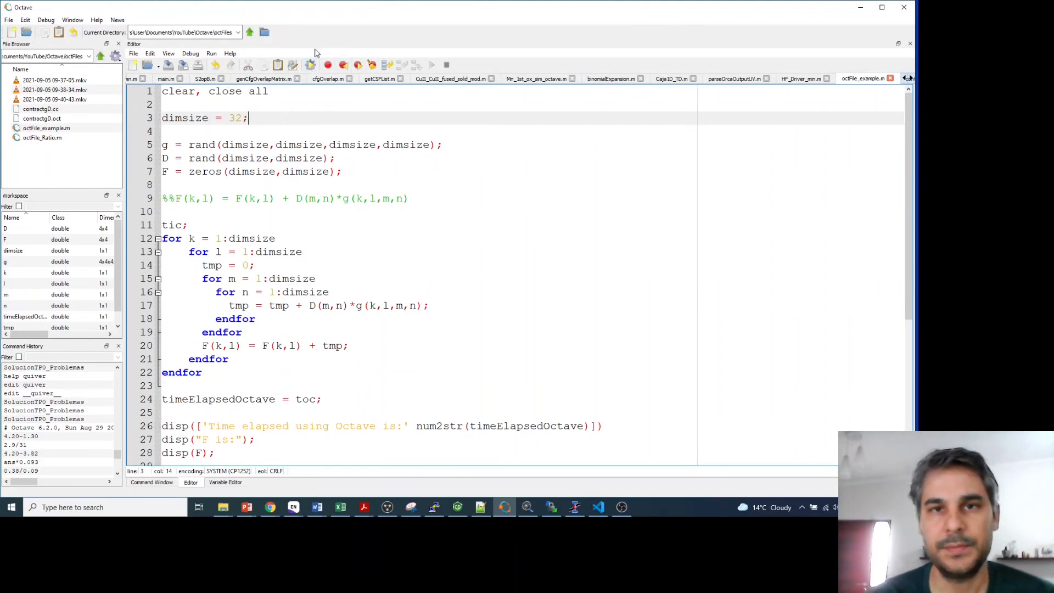
# Save and rerun octFile_example with dimsize 32
pyautogui.click(152, 481)
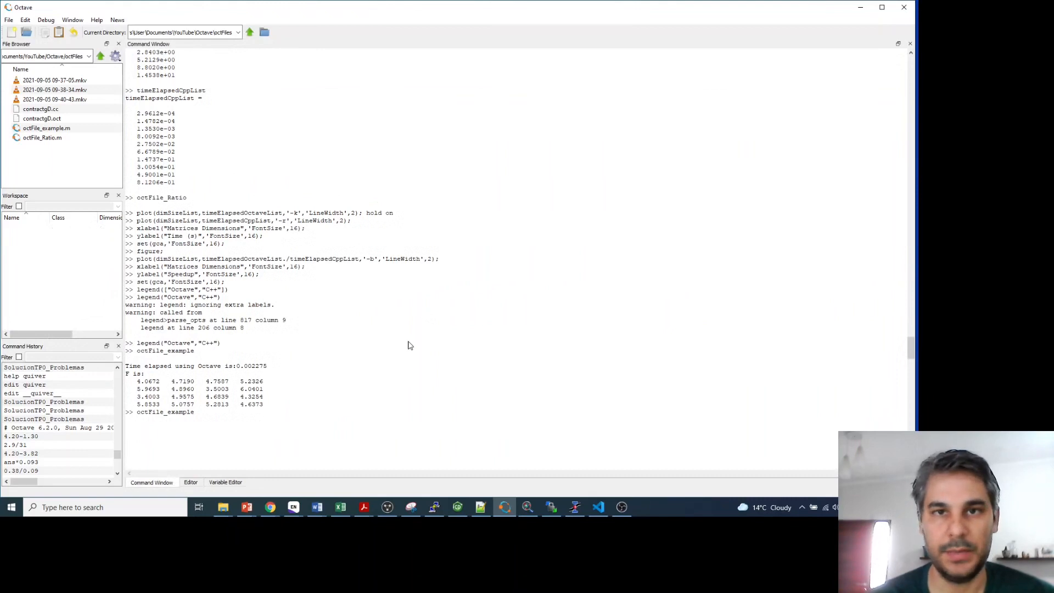
pyautogui.moveTo(513, 409)
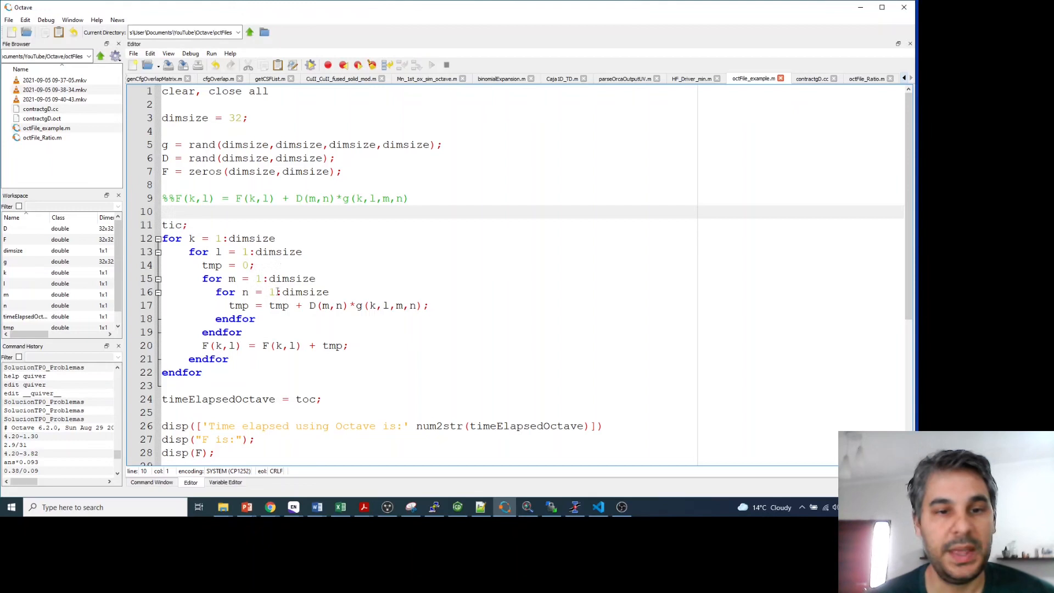
pyautogui.moveTo(291, 318)
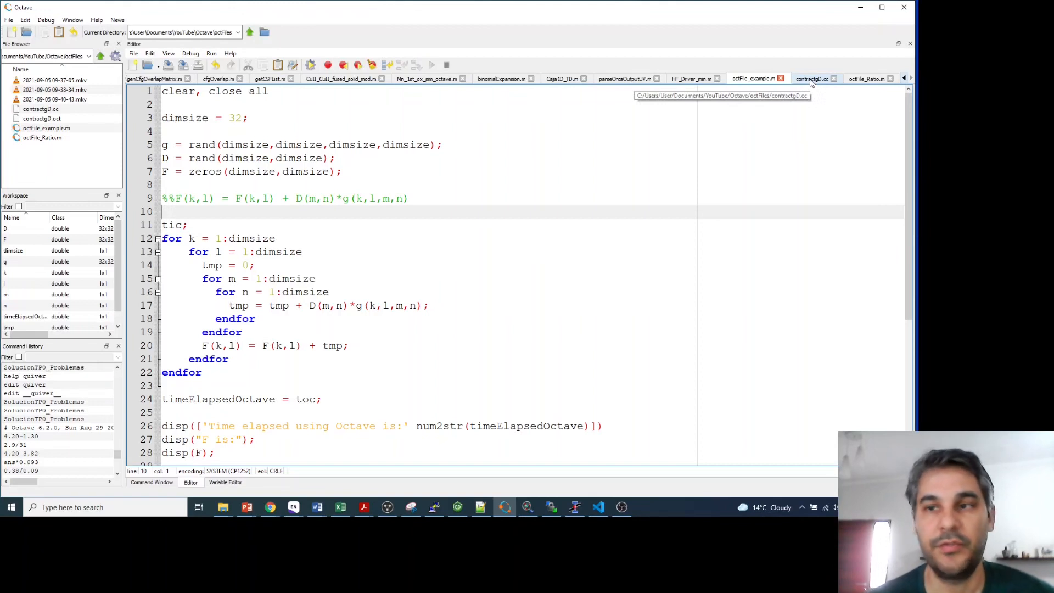
# Show contractgD.cc and highlight octave_idx_type in its first loop
pyautogui.click(811, 78)
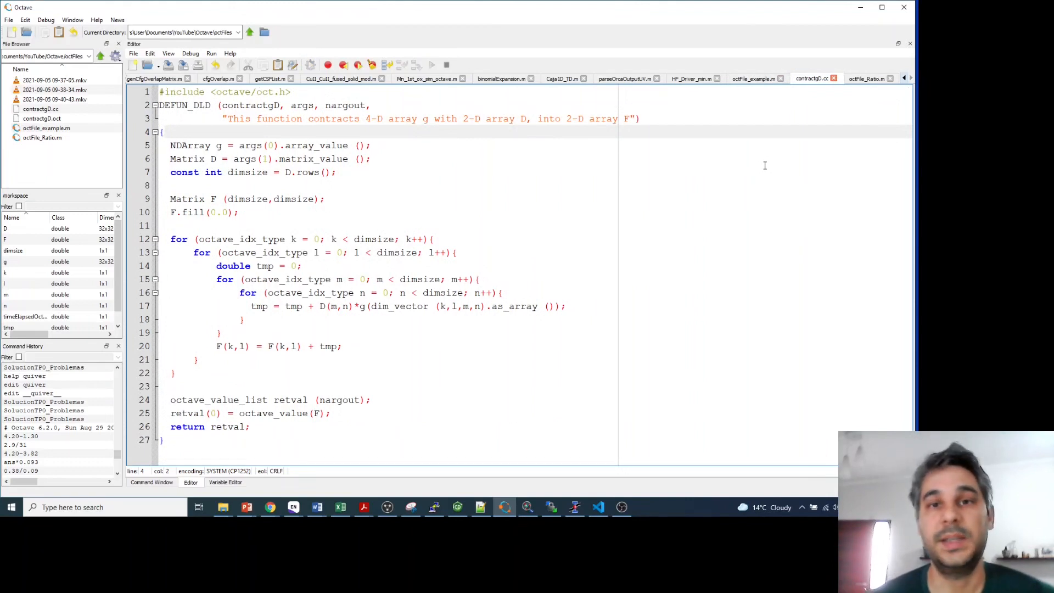
pyautogui.moveTo(714, 165)
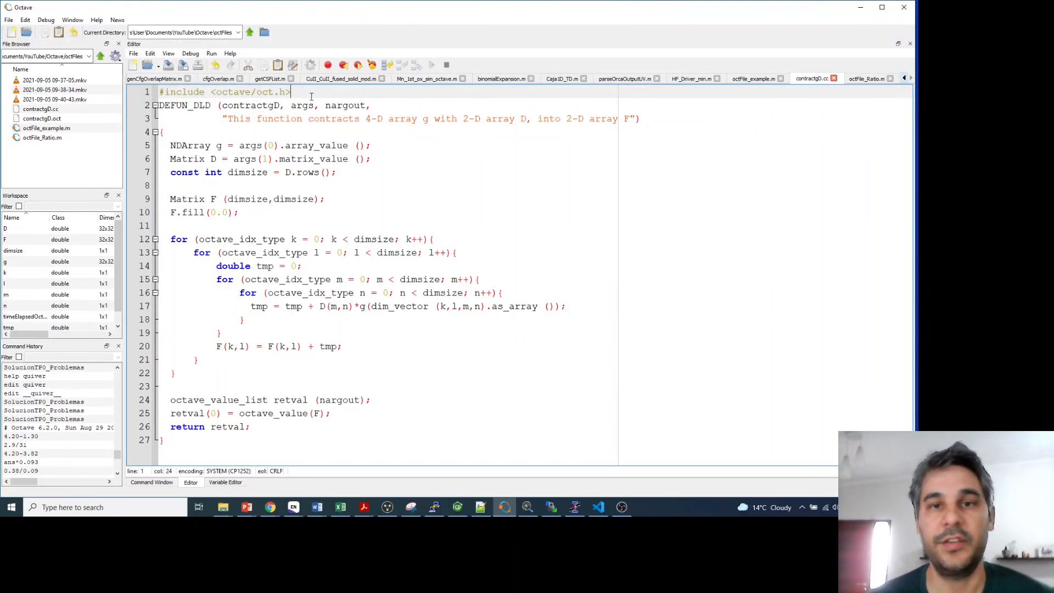
pyautogui.moveTo(369, 162)
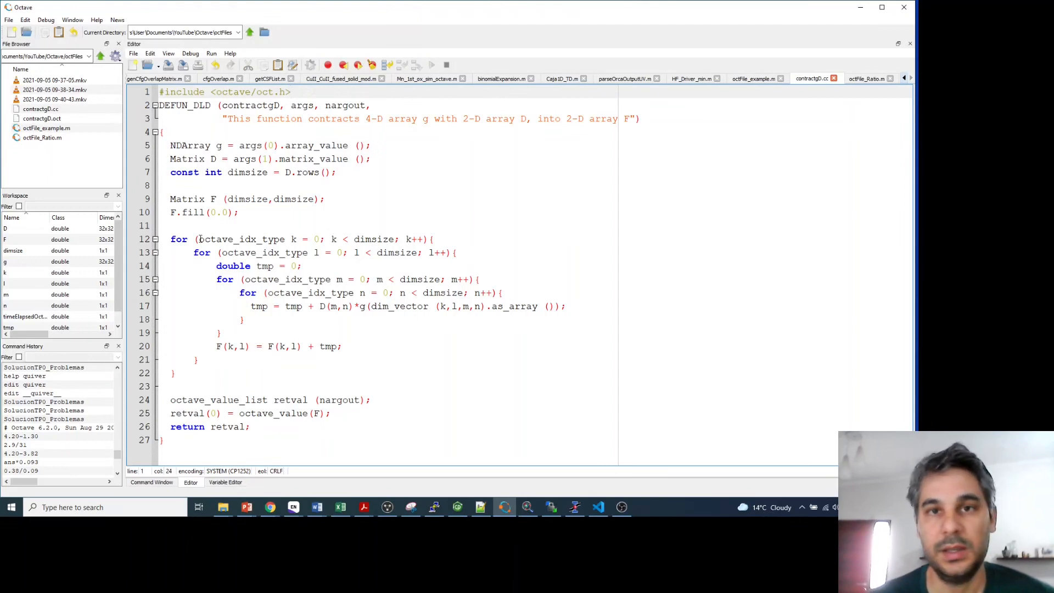
pyautogui.doubleClick(230, 238)
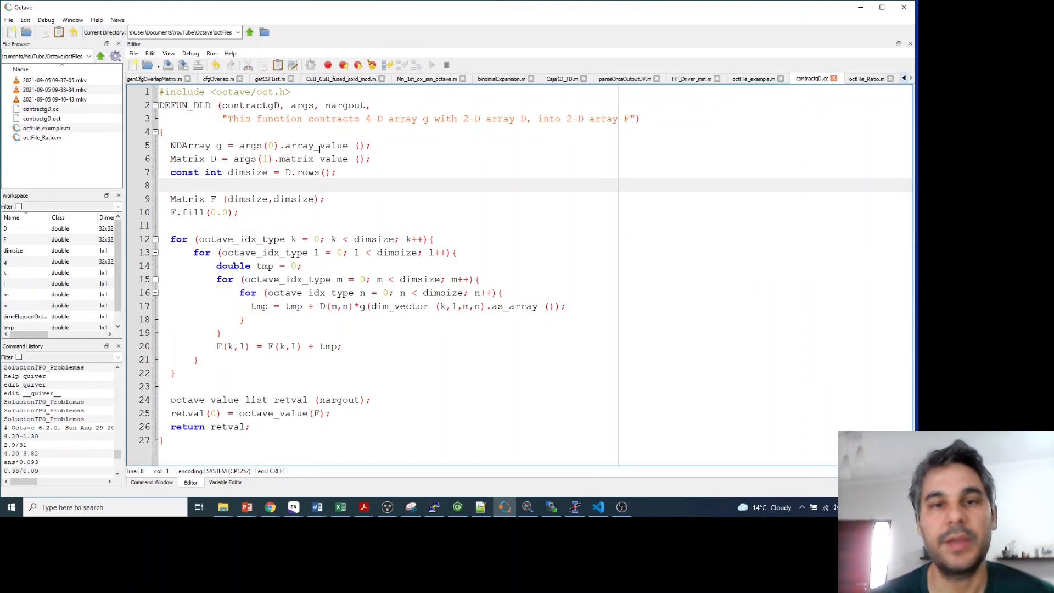
pyautogui.click(290, 92)
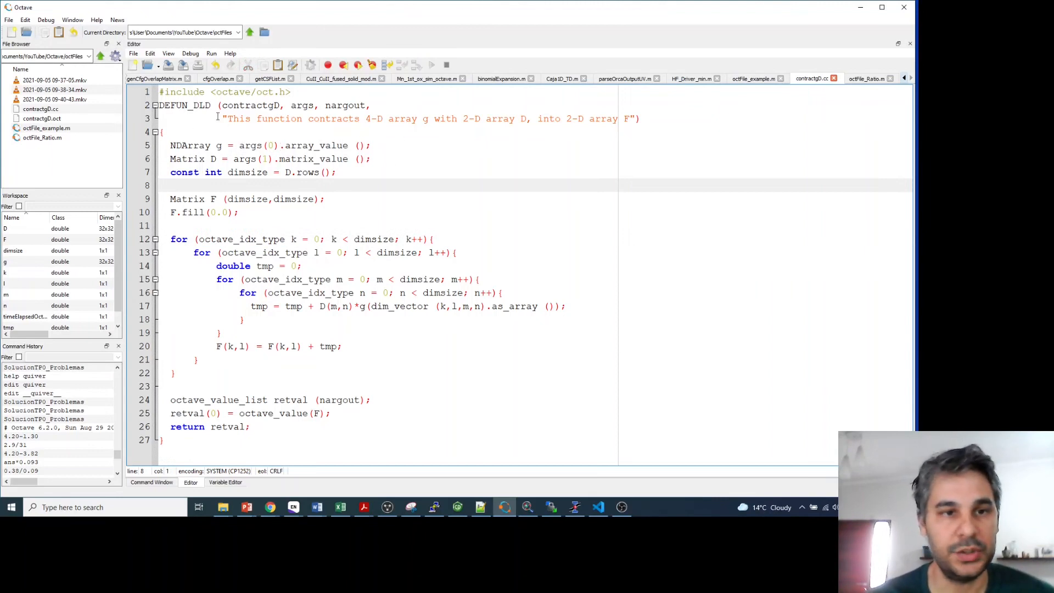
pyautogui.doubleClick(183, 105)
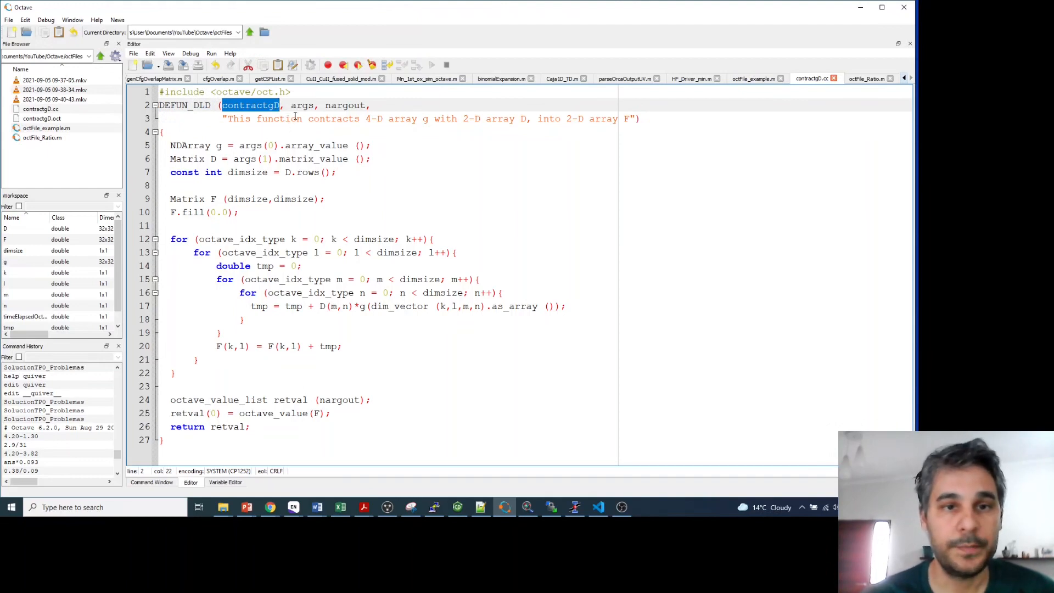
pyautogui.doubleClick(302, 105)
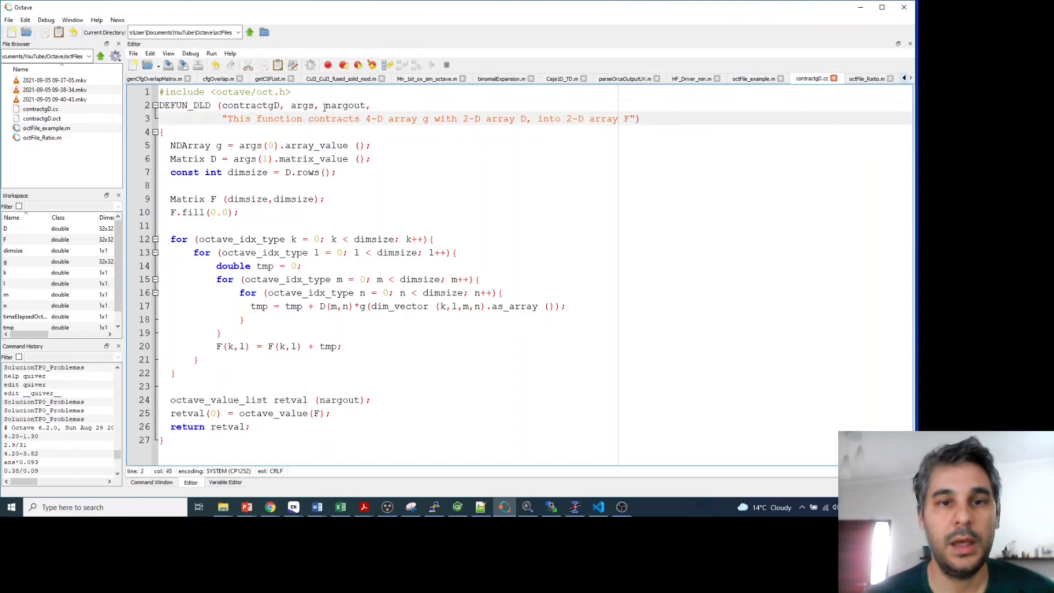
pyautogui.doubleClick(344, 106)
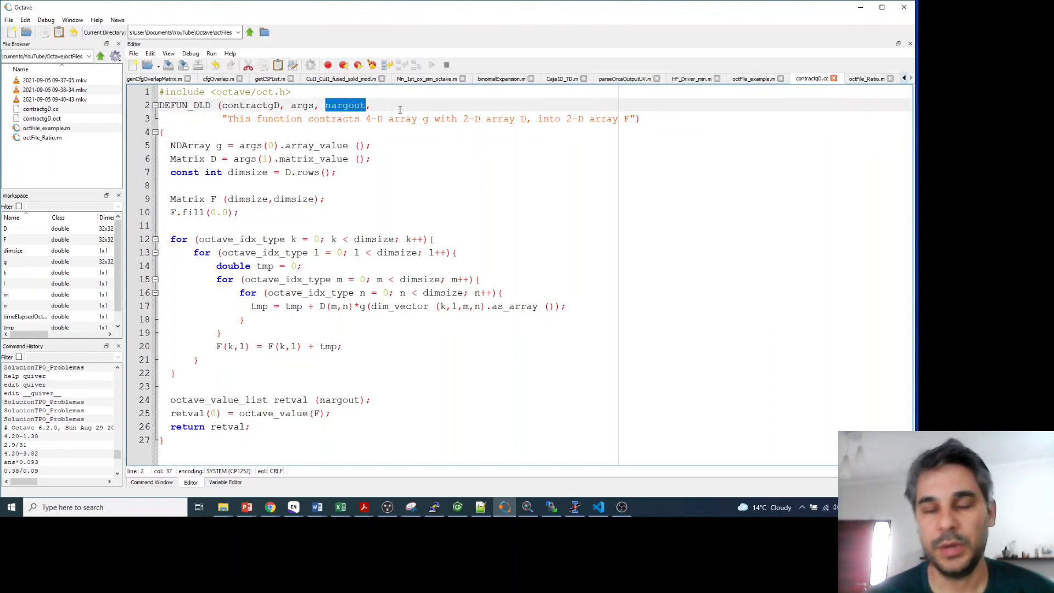
pyautogui.moveTo(410, 192)
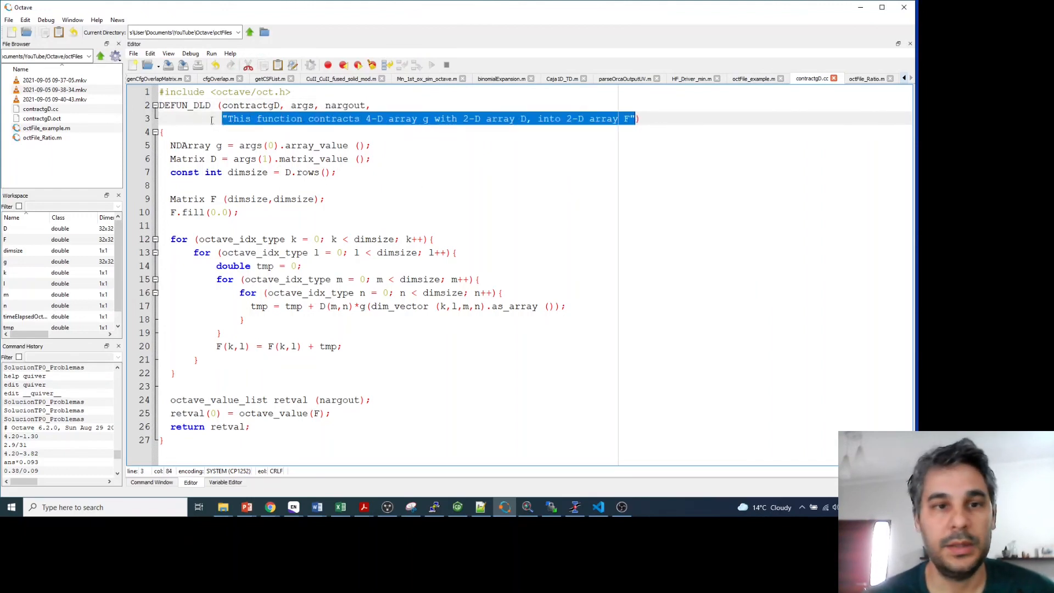
pyautogui.moveTo(566, 114)
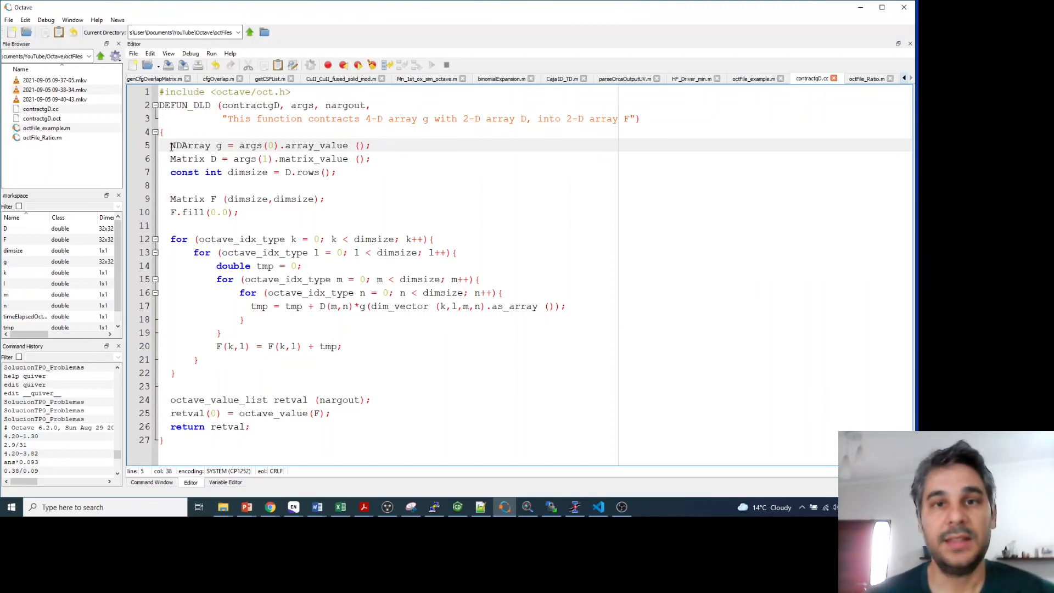
pyautogui.click(294, 145)
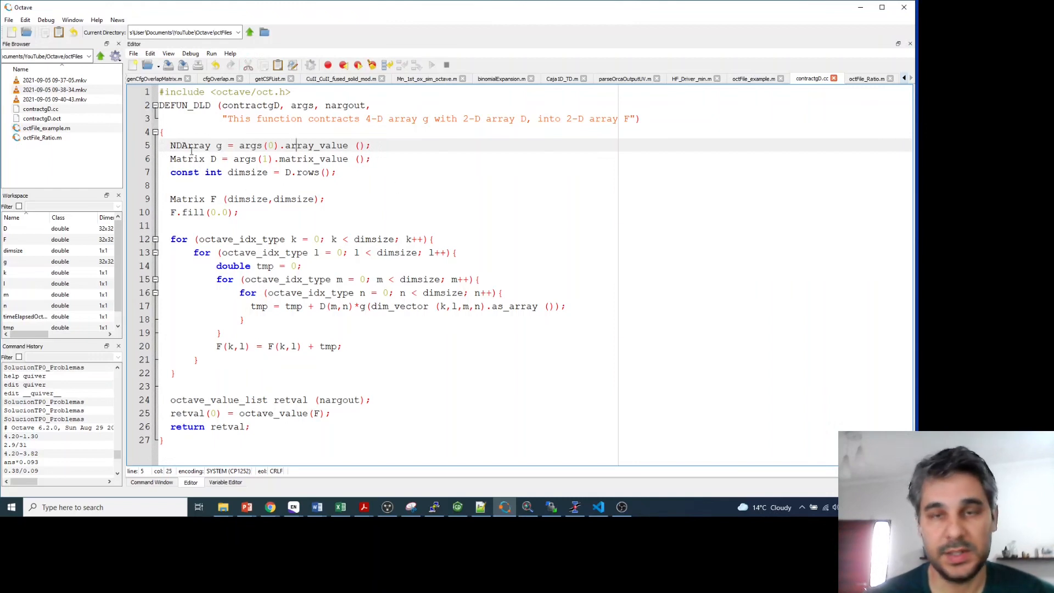
pyautogui.doubleClick(218, 145)
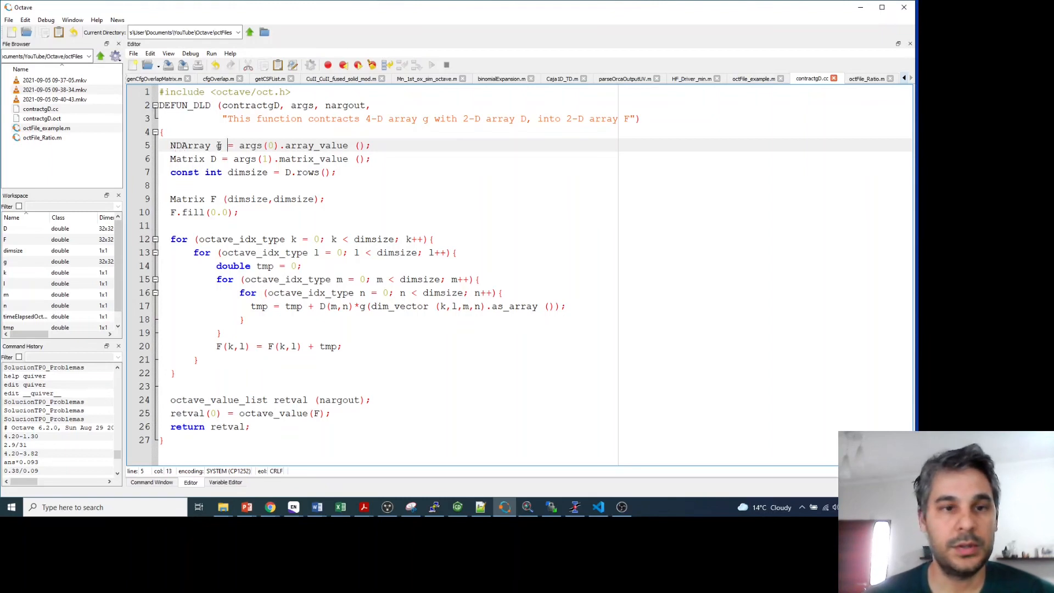
pyautogui.doubleClick(218, 144)
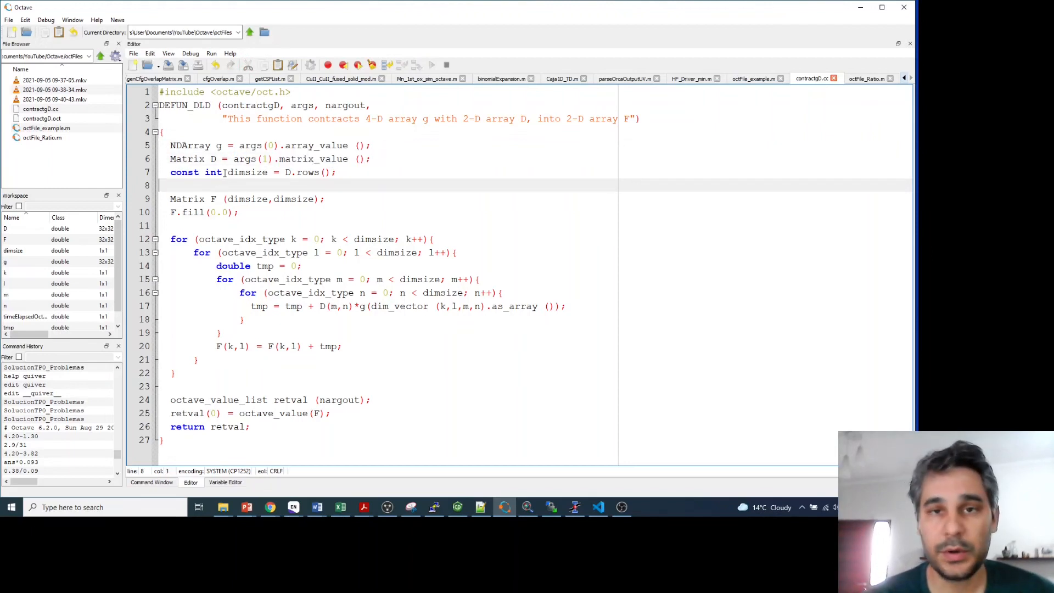
pyautogui.doubleClick(247, 171)
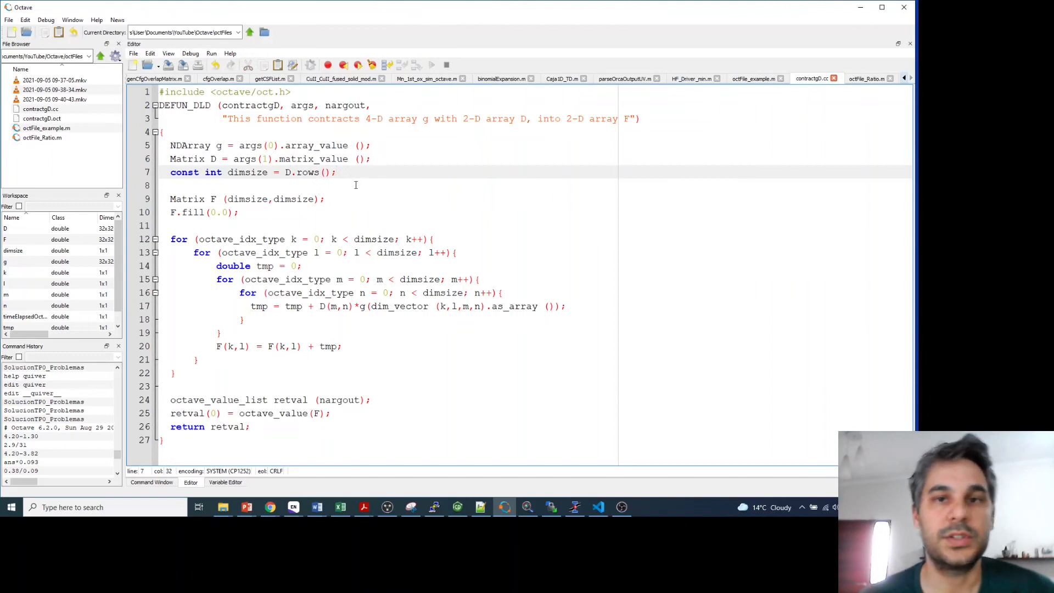
pyautogui.moveTo(292, 176)
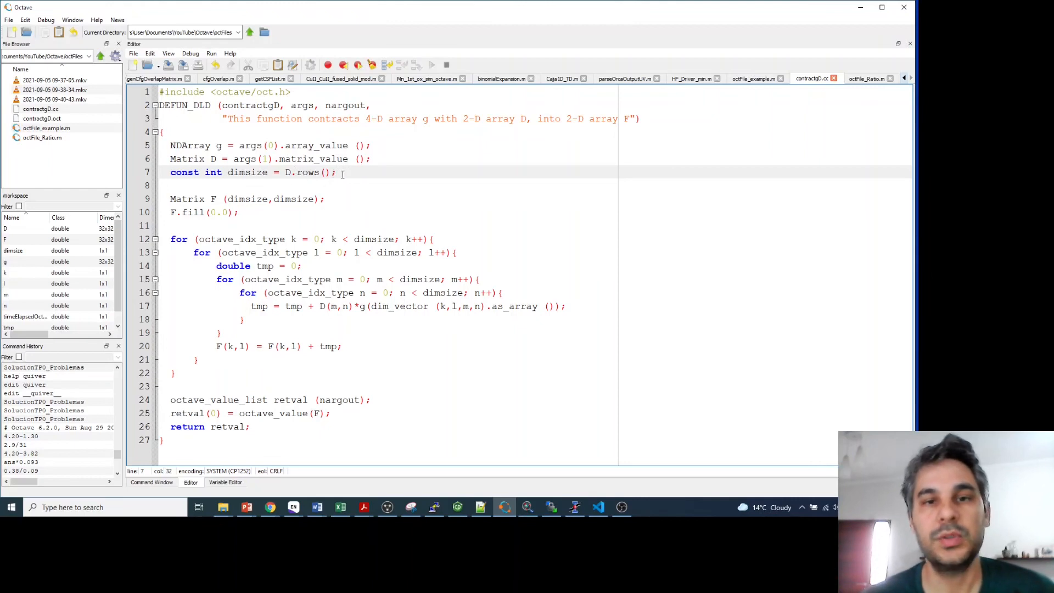
pyautogui.moveTo(376, 183)
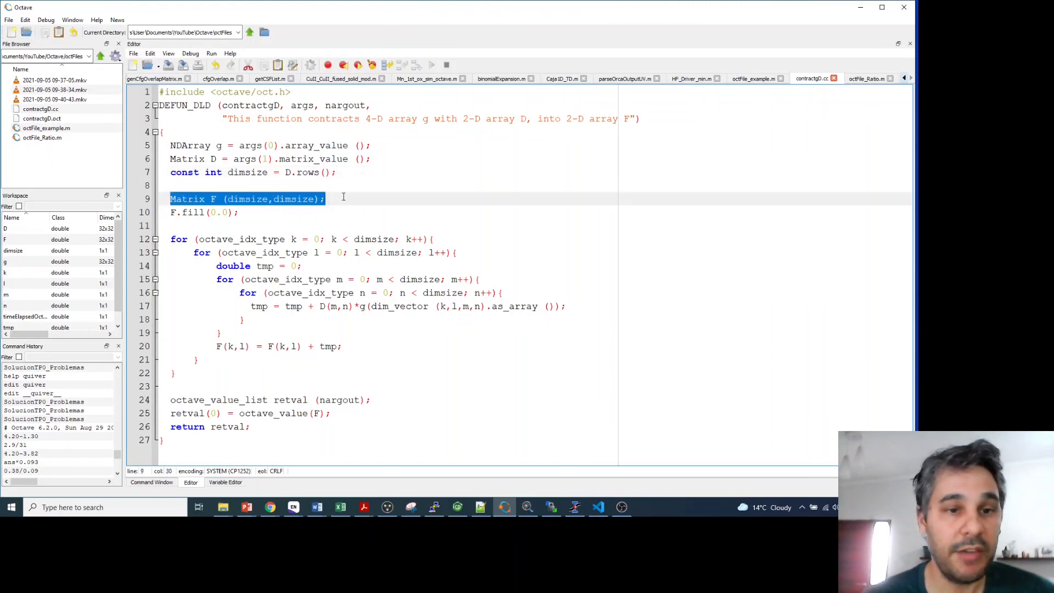
pyautogui.click(267, 199)
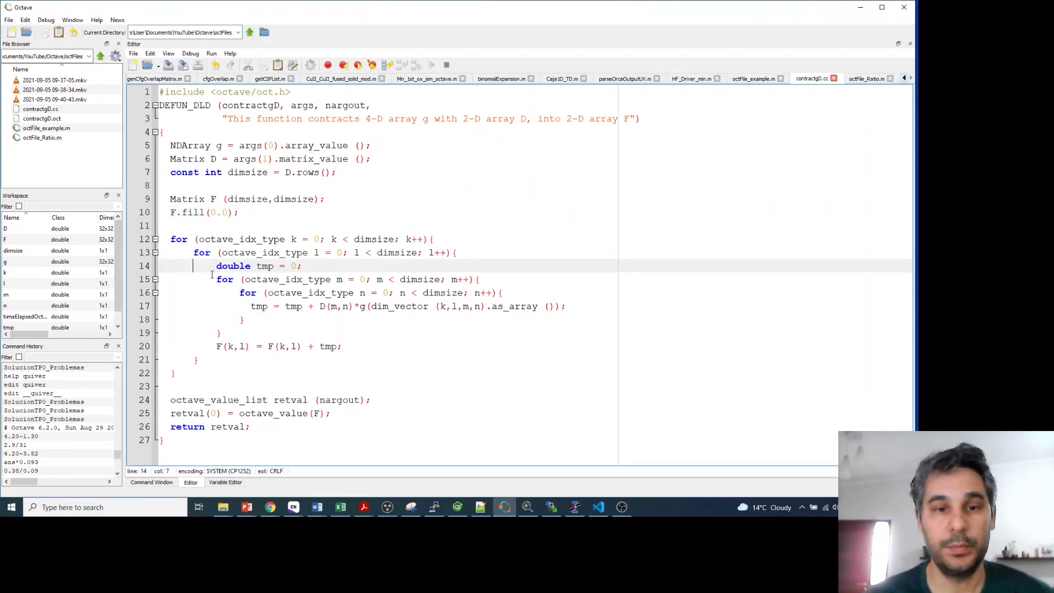
pyautogui.doubleClick(242, 238)
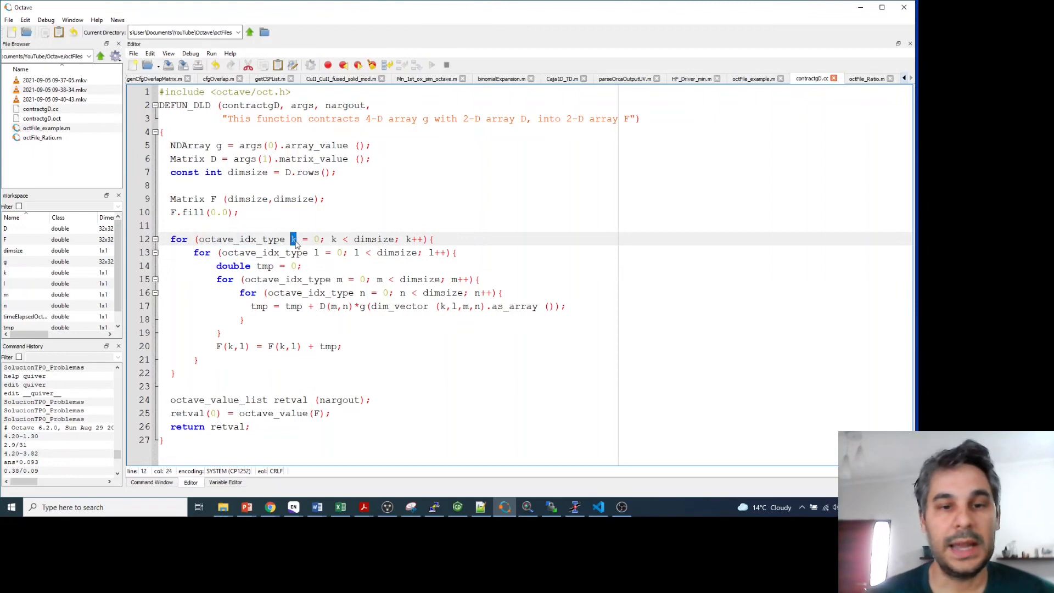
pyautogui.doubleClick(374, 238)
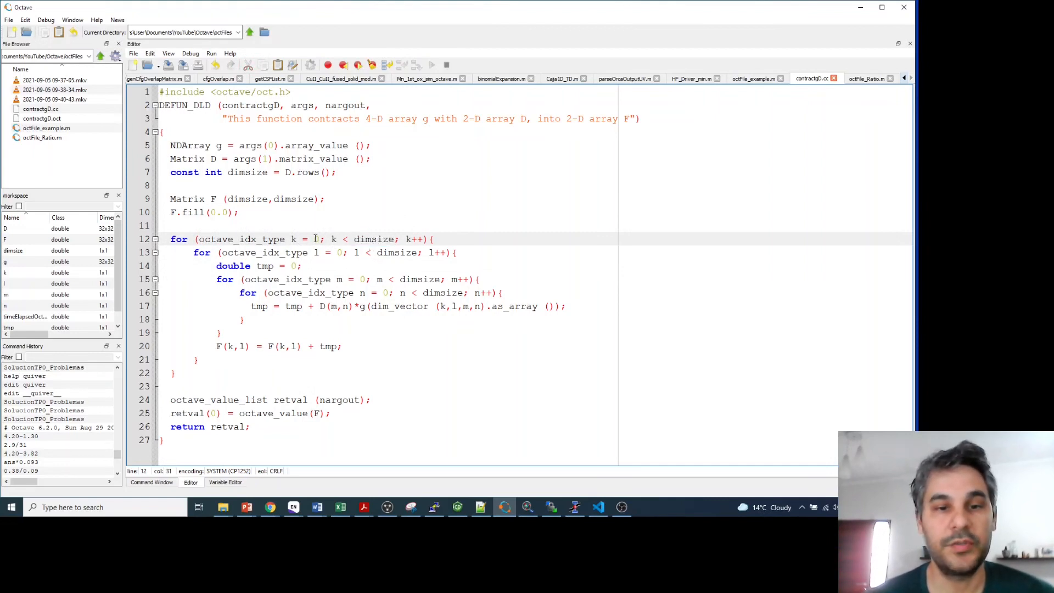
pyautogui.click(200, 238)
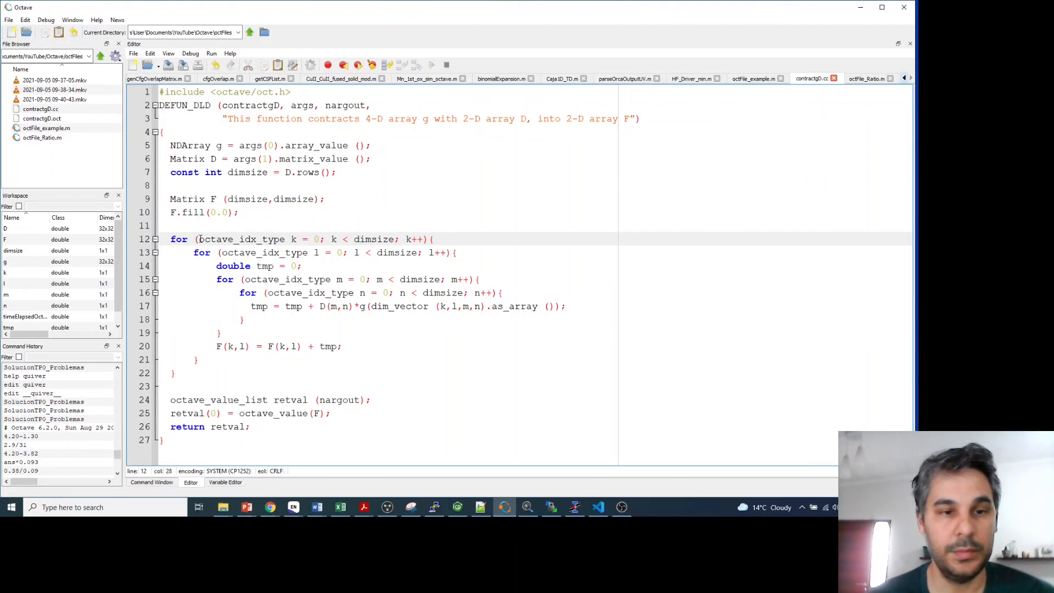
pyautogui.moveTo(198, 239); pyautogui.dragTo(424, 239)
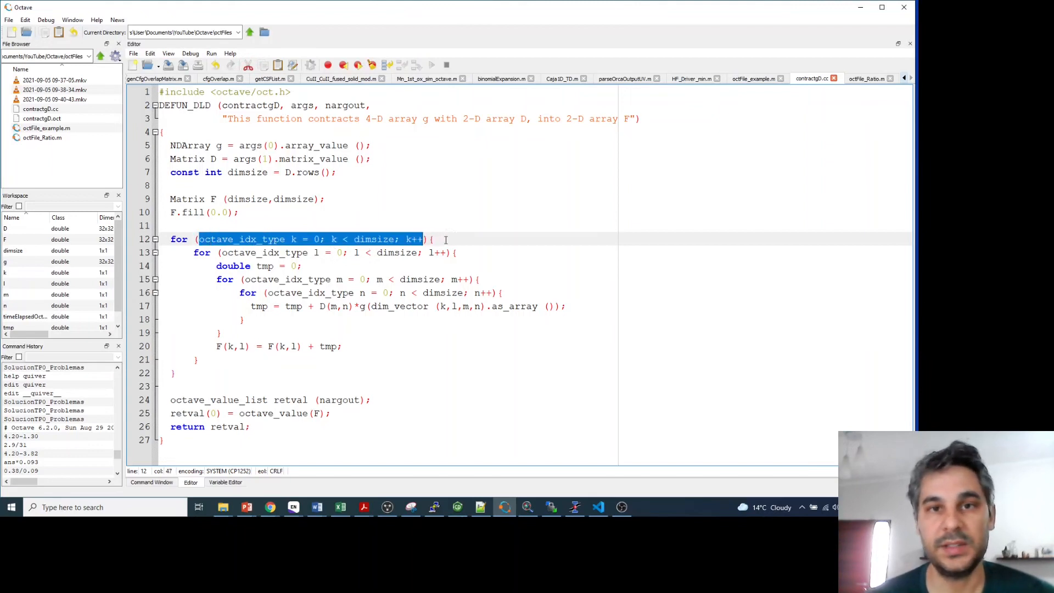
pyautogui.moveTo(407, 252)
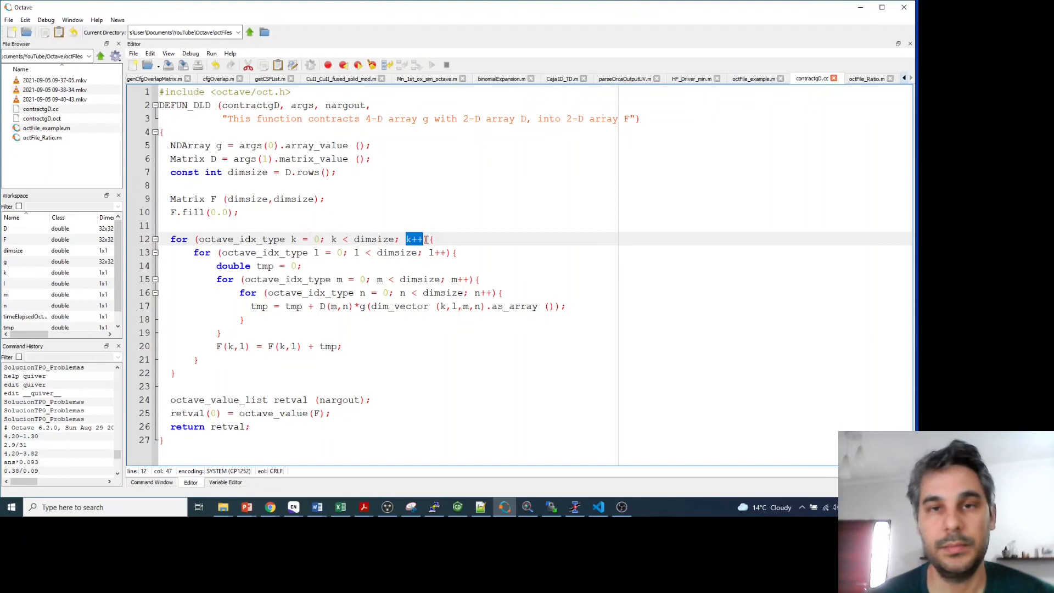
pyautogui.click(408, 239)
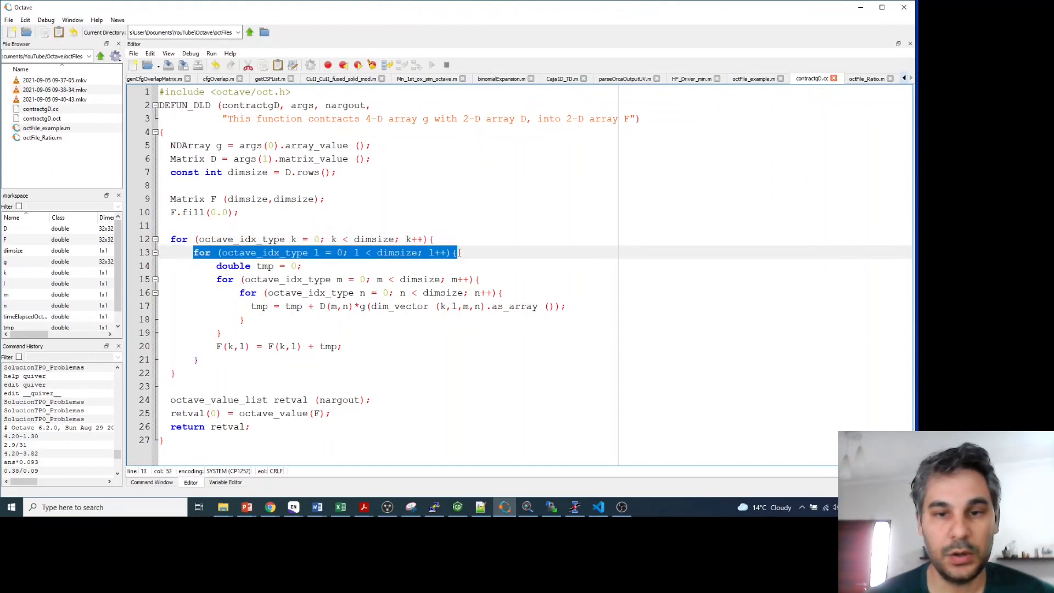
pyautogui.click(434, 239)
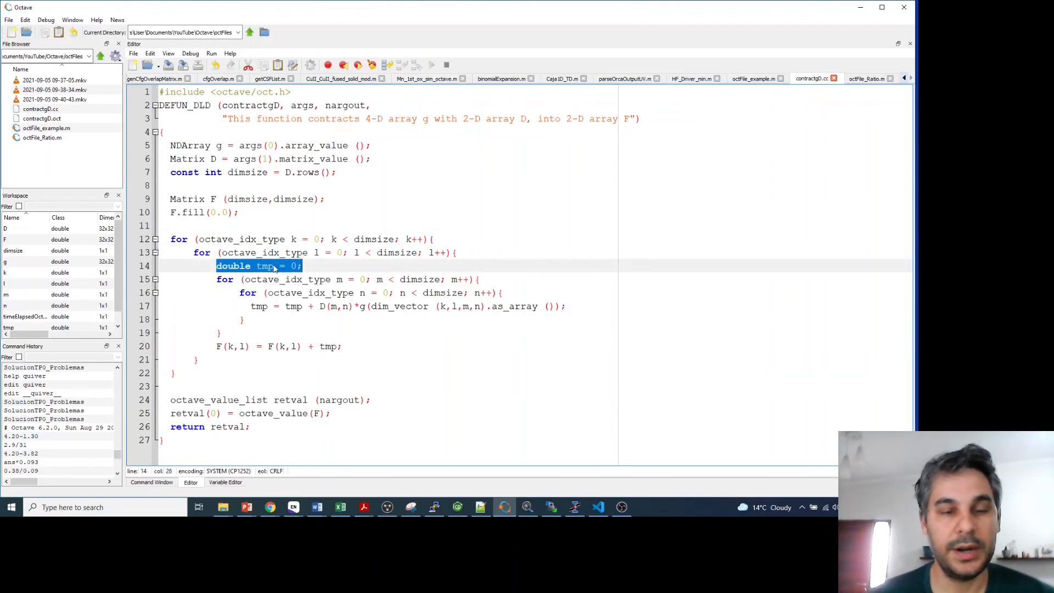
pyautogui.click(272, 265)
pyautogui.write('tmp = tmp + D(m,n)*g(k,l,m,n);')
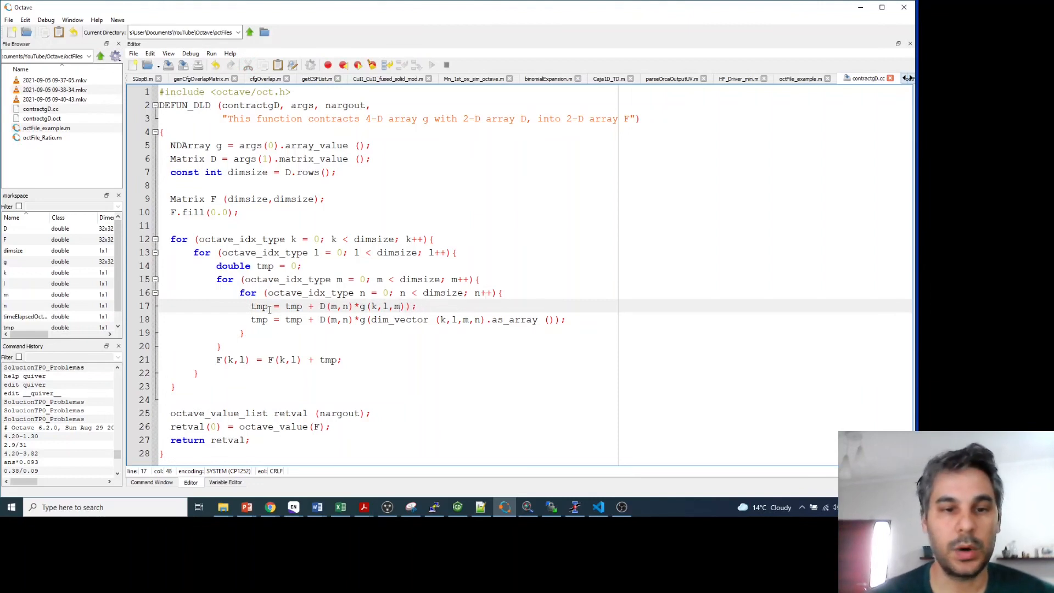
pyautogui.doubleClick(336, 305)
pyautogui.write(',n')
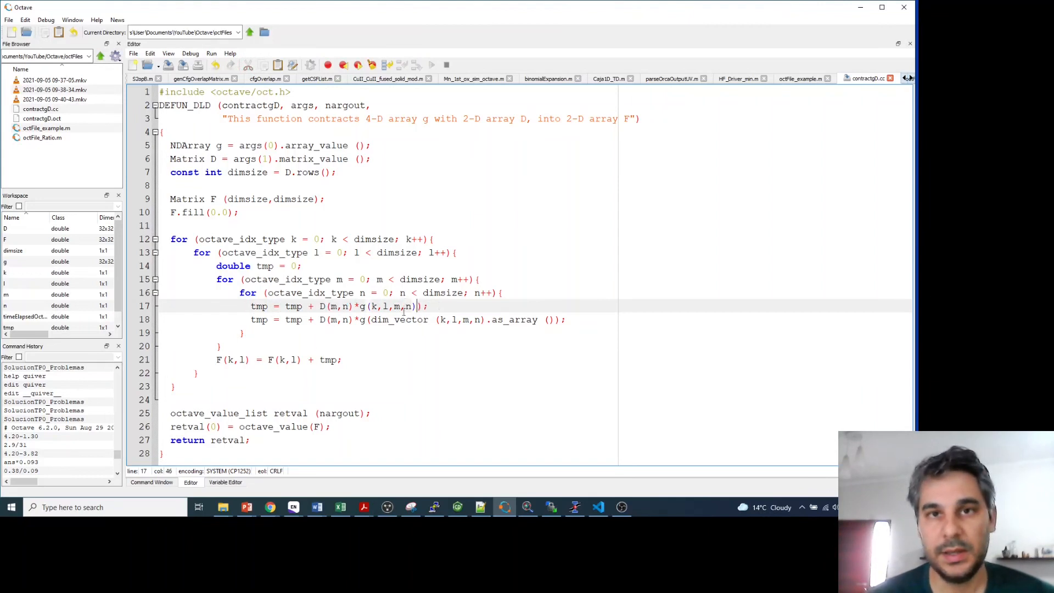
pyautogui.tripleClick(303, 306)
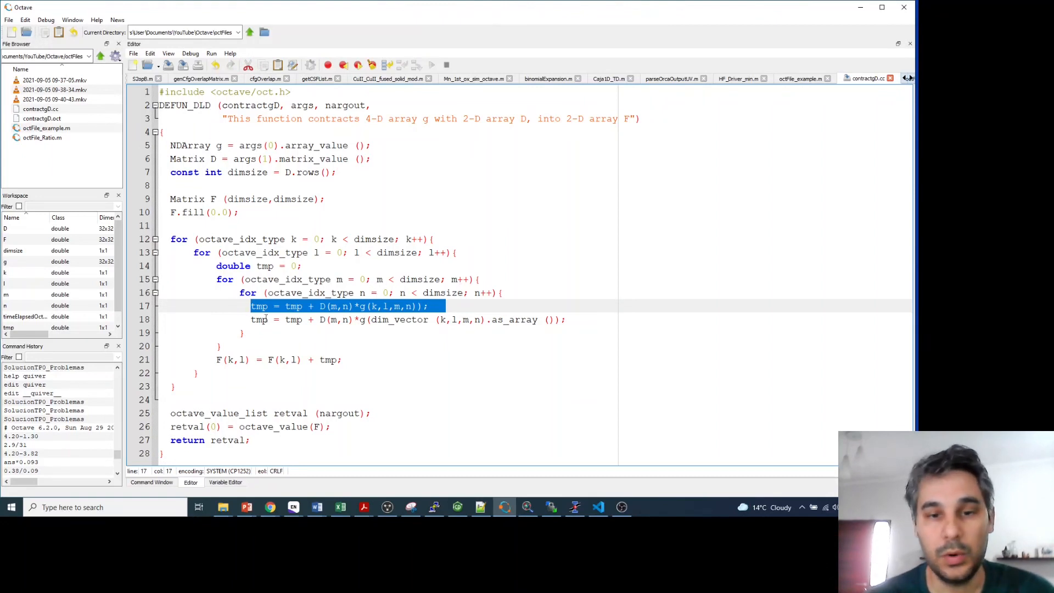
pyautogui.click(430, 306)
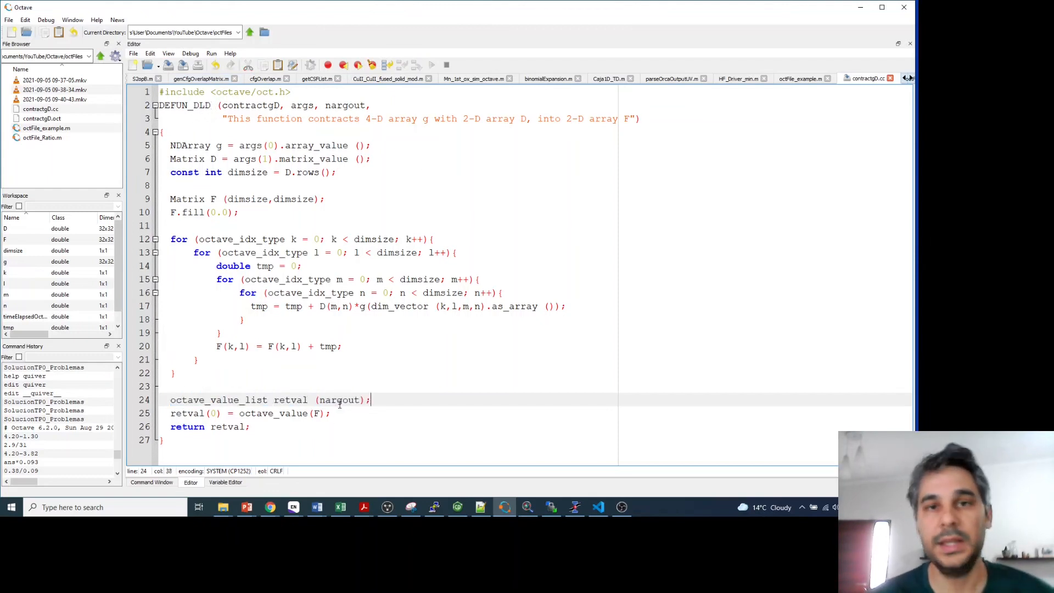
# Highlight the retval declaration and return line, then show the Command Window output
pyautogui.doubleClick(338, 400)
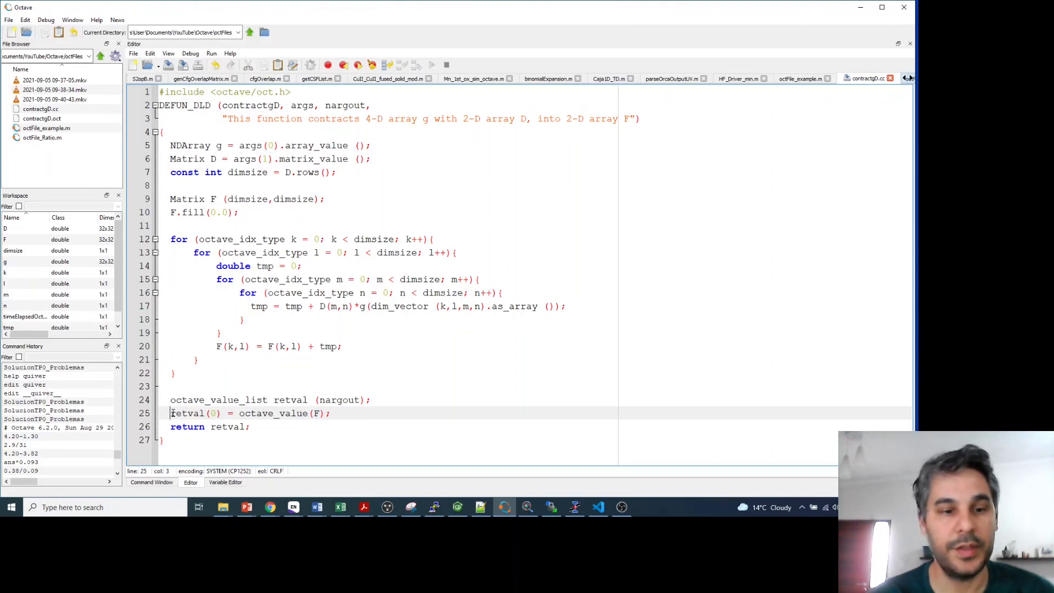
pyautogui.doubleClick(186, 413)
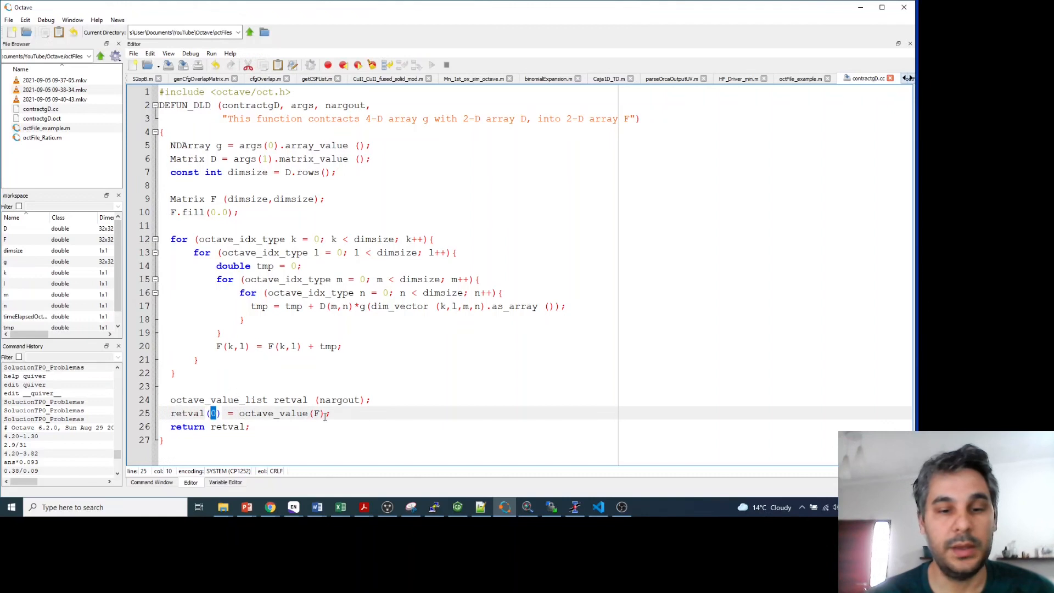
pyautogui.moveTo(240, 412); pyautogui.dragTo(326, 412)
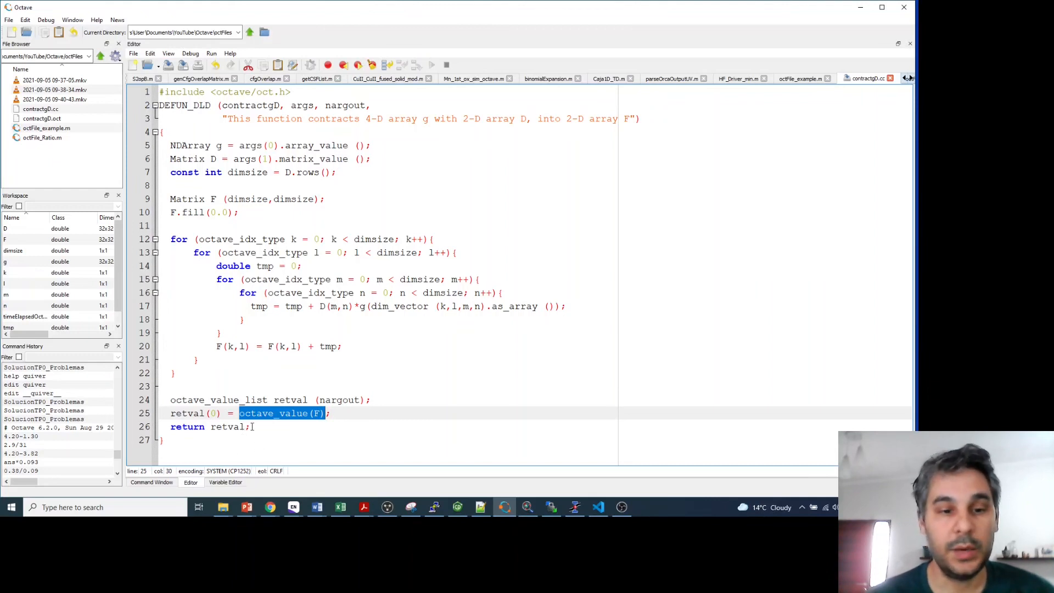
pyautogui.click(151, 482)
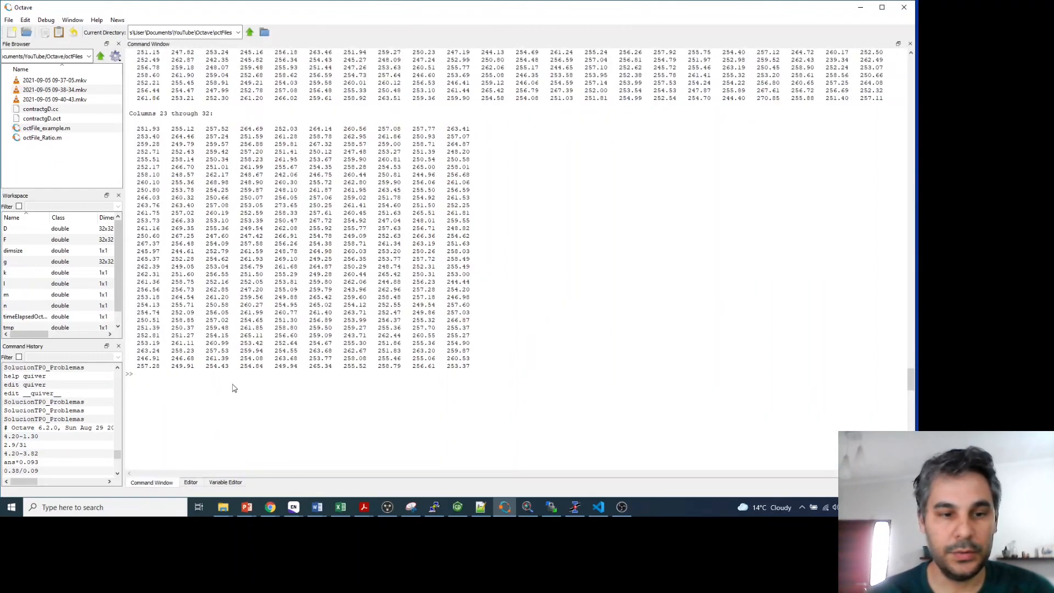
# Compile the source with mkoctfile contractgD.cc
pyautogui.write('mkoctfile contractgD.cc')
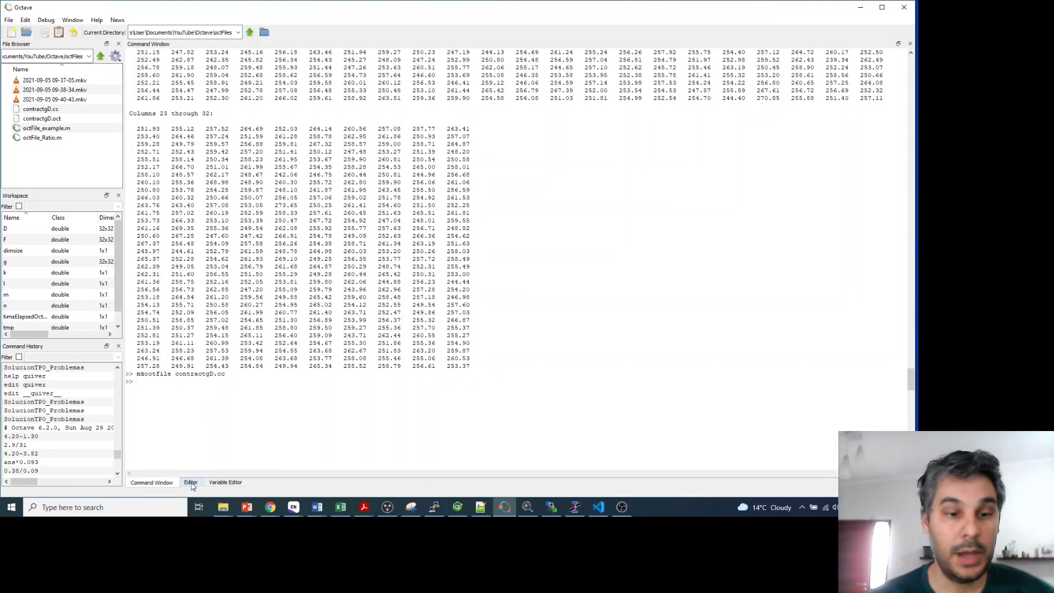
# Glance at the Editor, then go back to the Command Window prompt
pyautogui.click(191, 482)
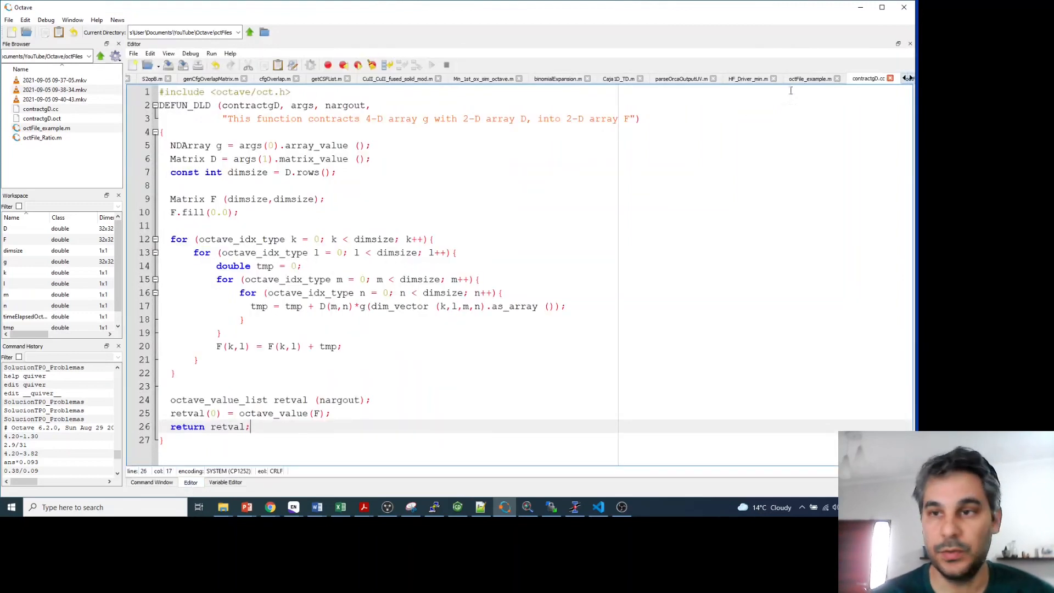
pyautogui.click(810, 78)
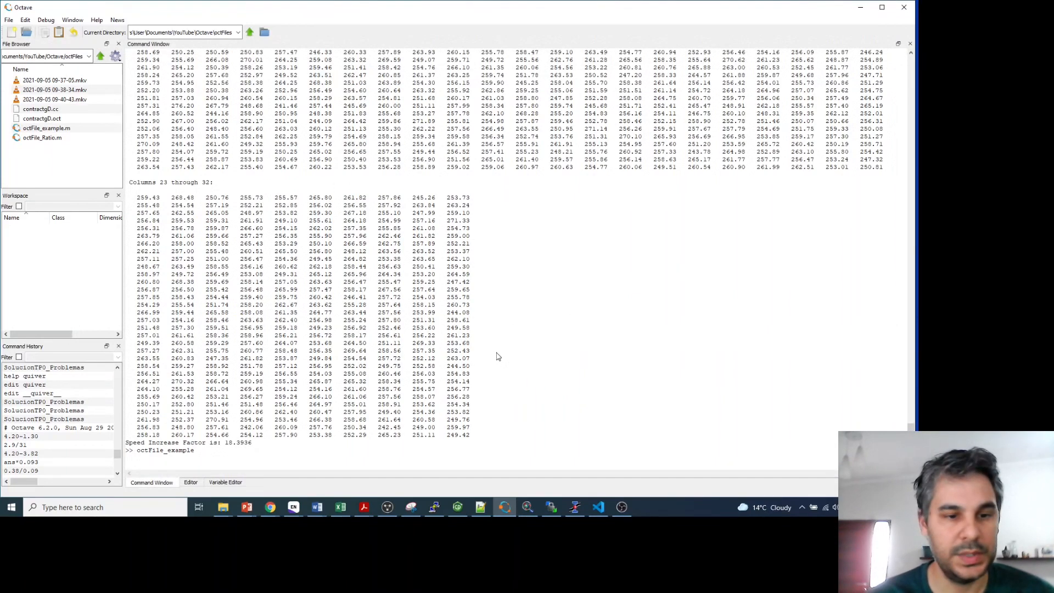
# Scroll through the elapsed times and speed increase factor, then show octFile_Ratio.m
pyautogui.scroll(-3)
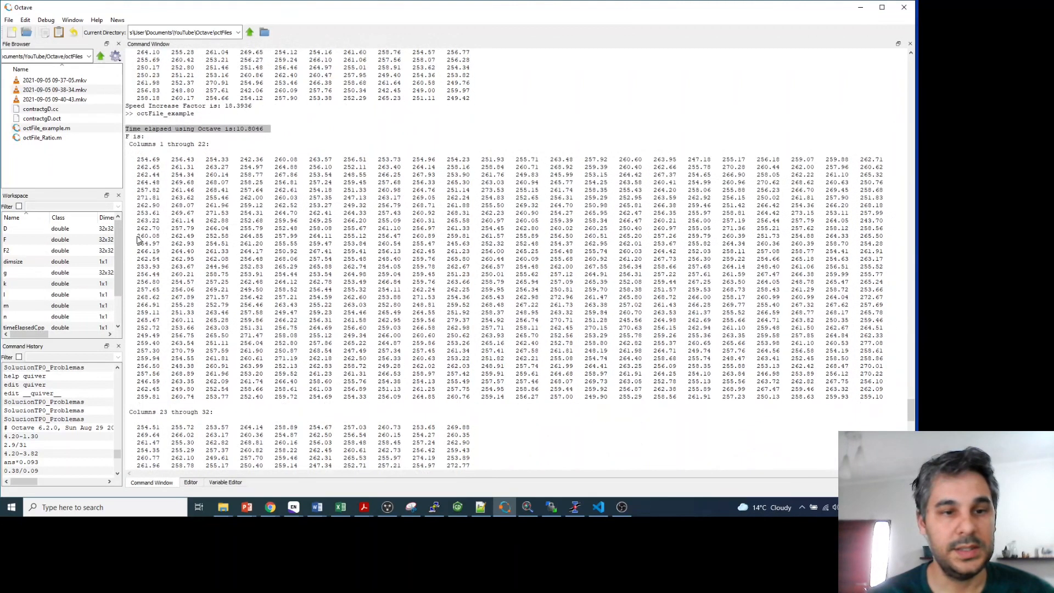
pyautogui.scroll(-3)
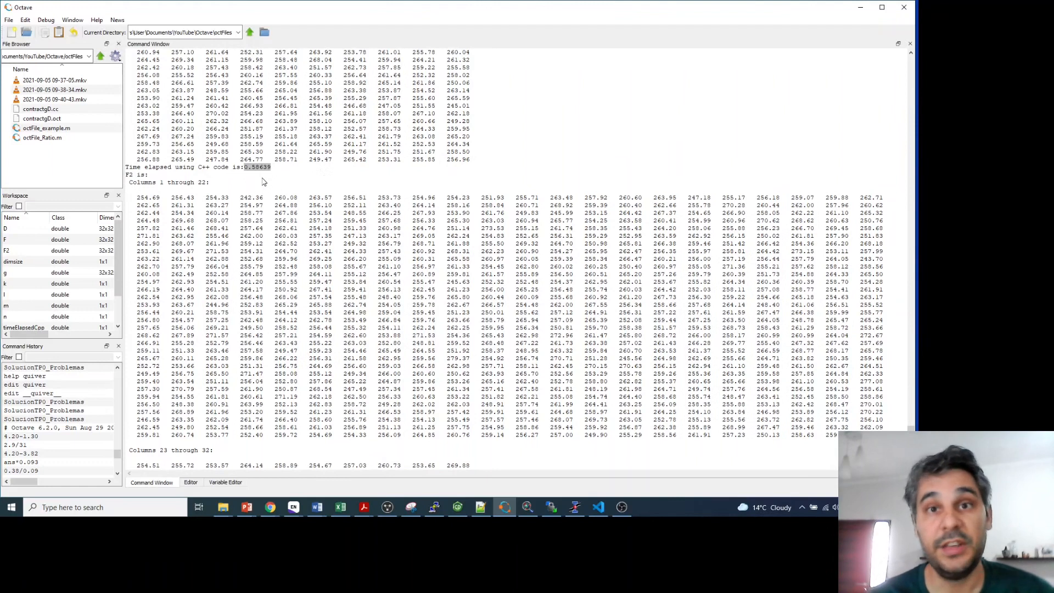
pyautogui.moveTo(334, 354)
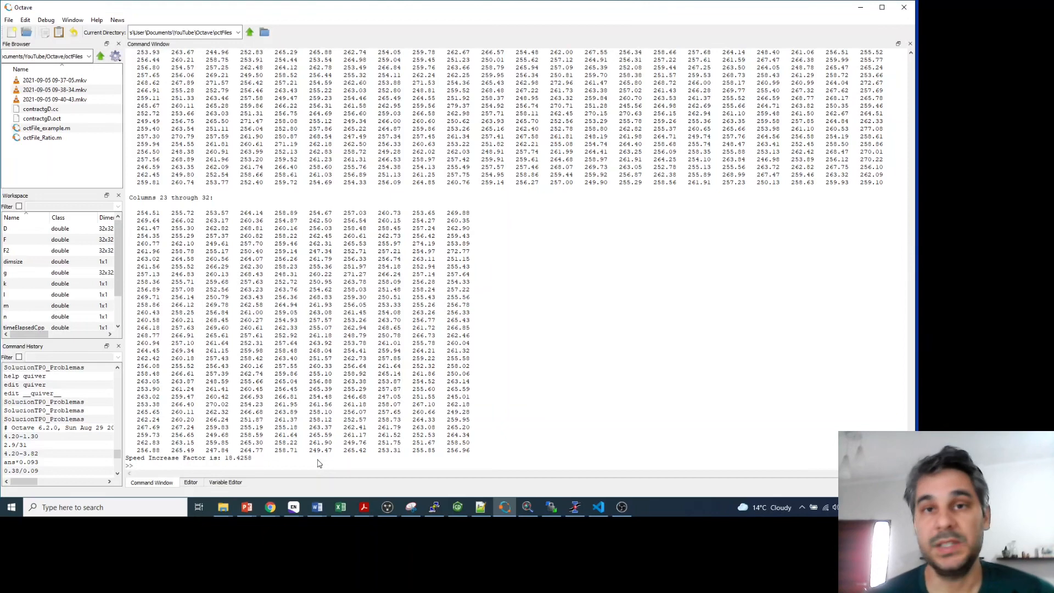
pyautogui.moveTo(547, 378)
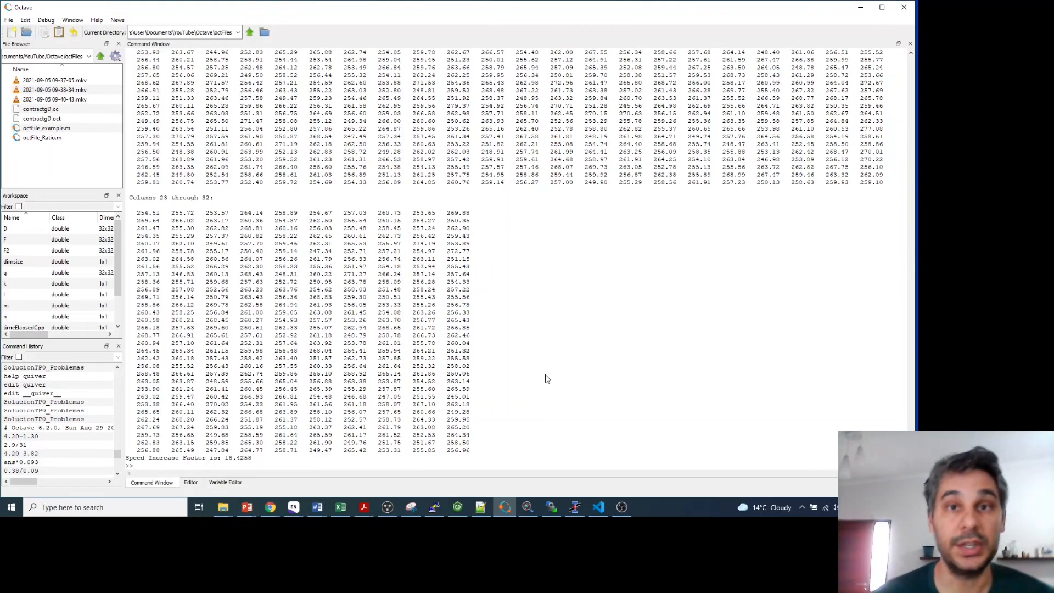
pyautogui.click(190, 482)
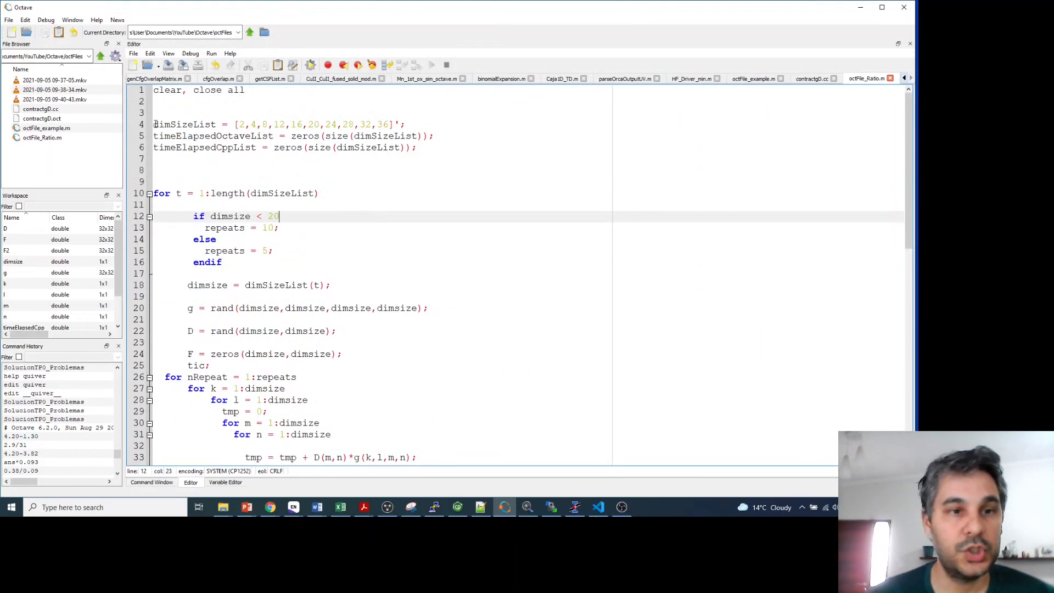
pyautogui.tripleClick(278, 124)
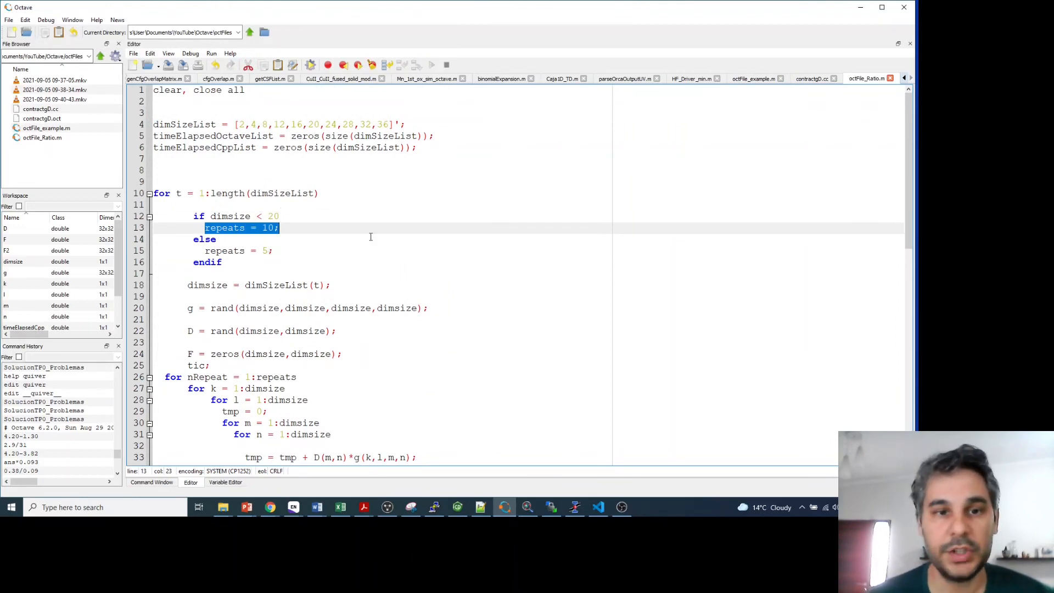
pyautogui.moveTo(296, 208)
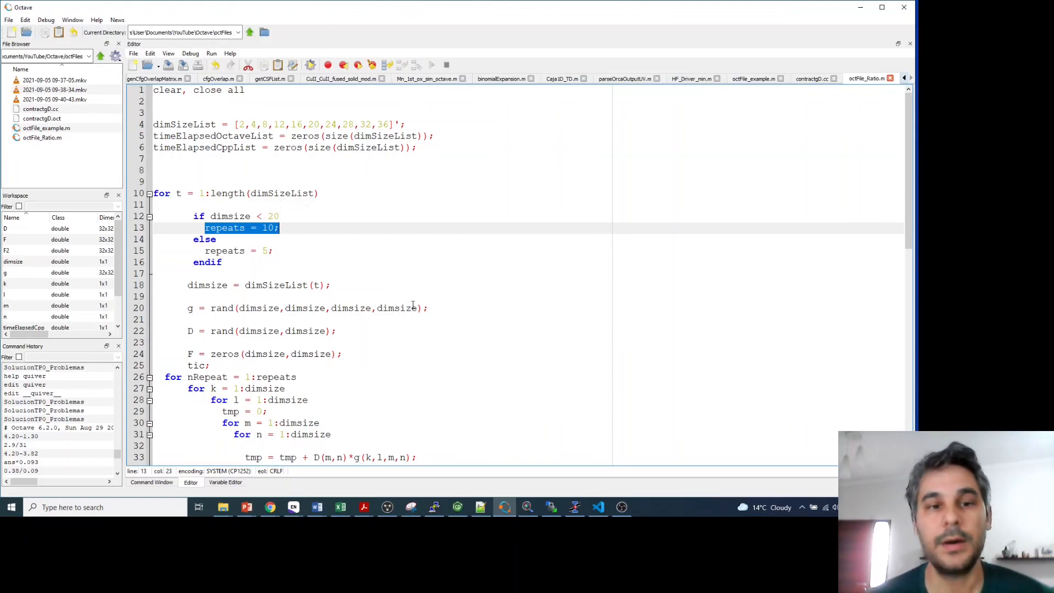
pyautogui.scroll(-3)
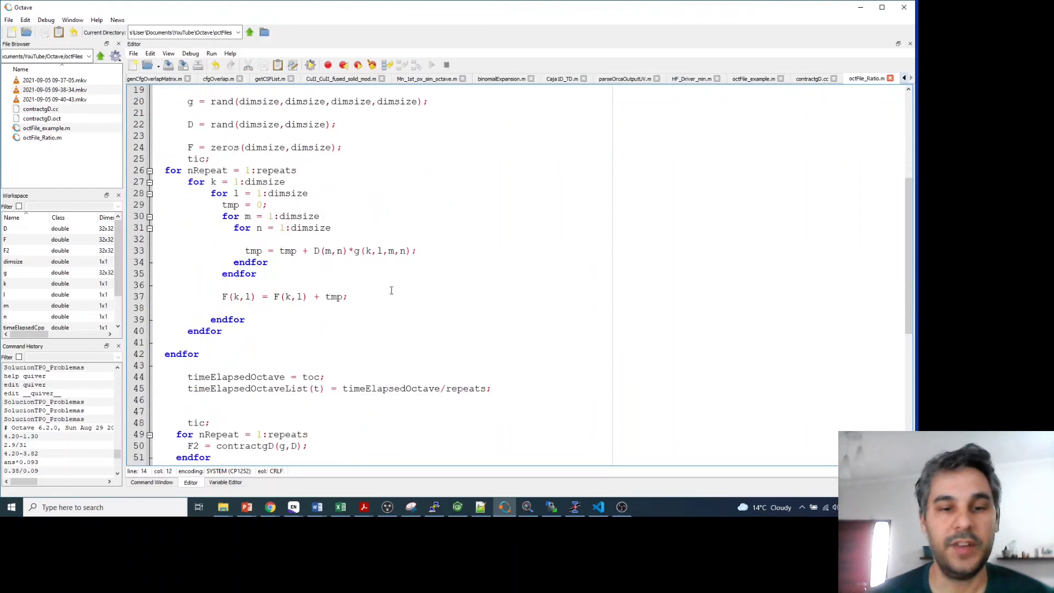
pyautogui.scroll(-3)
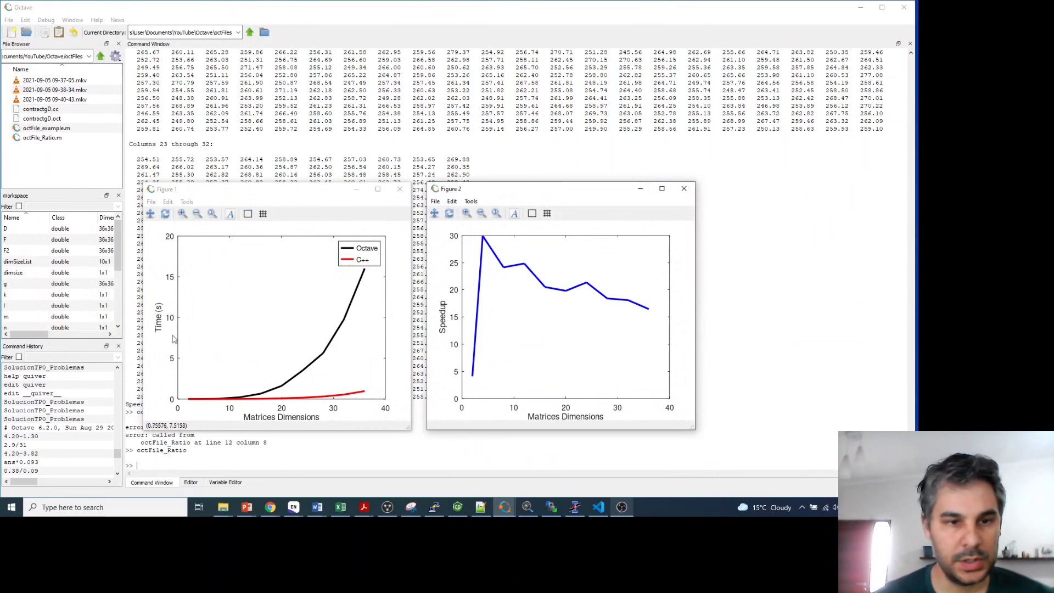
pyautogui.moveTo(374, 255)
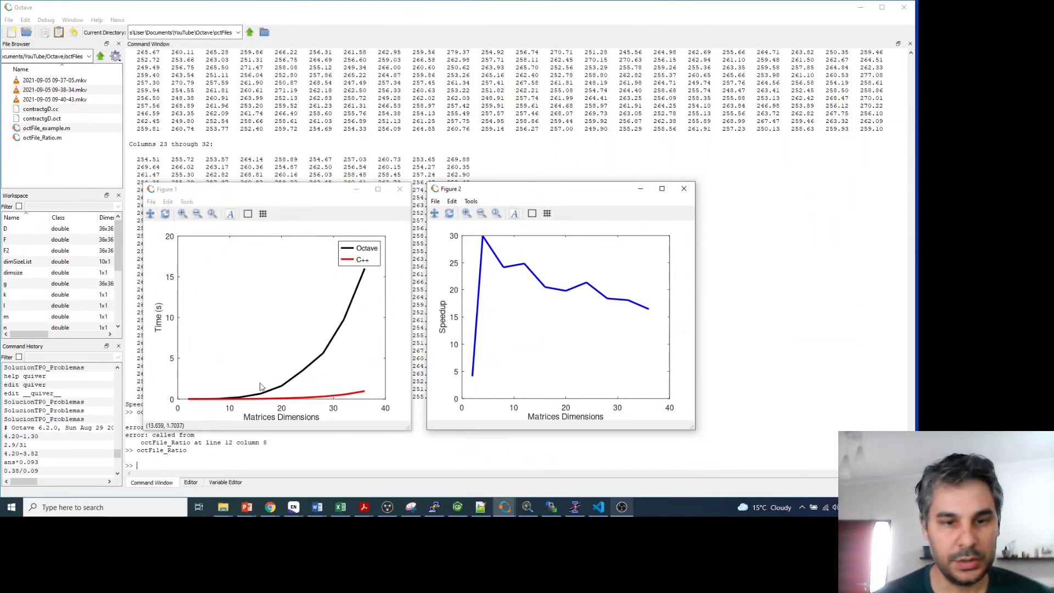
pyautogui.moveTo(374, 284)
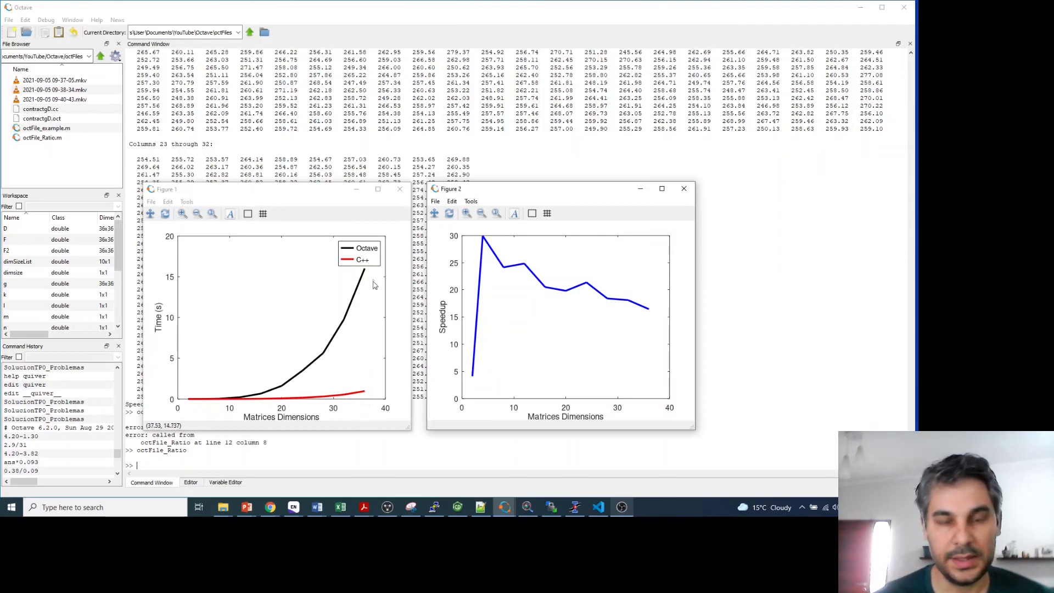
pyautogui.moveTo(359, 377)
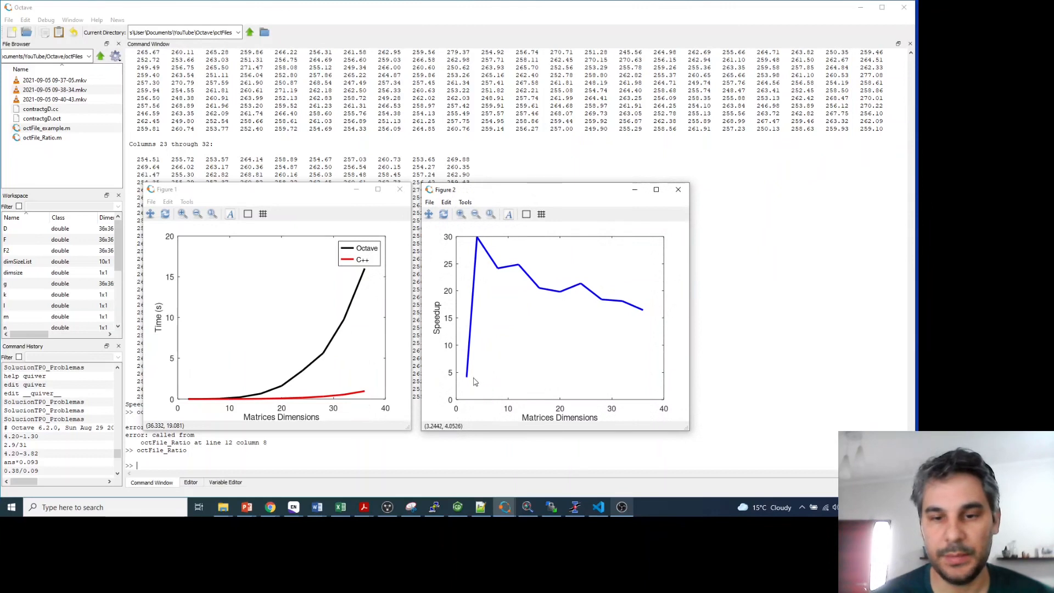
pyautogui.moveTo(470, 379)
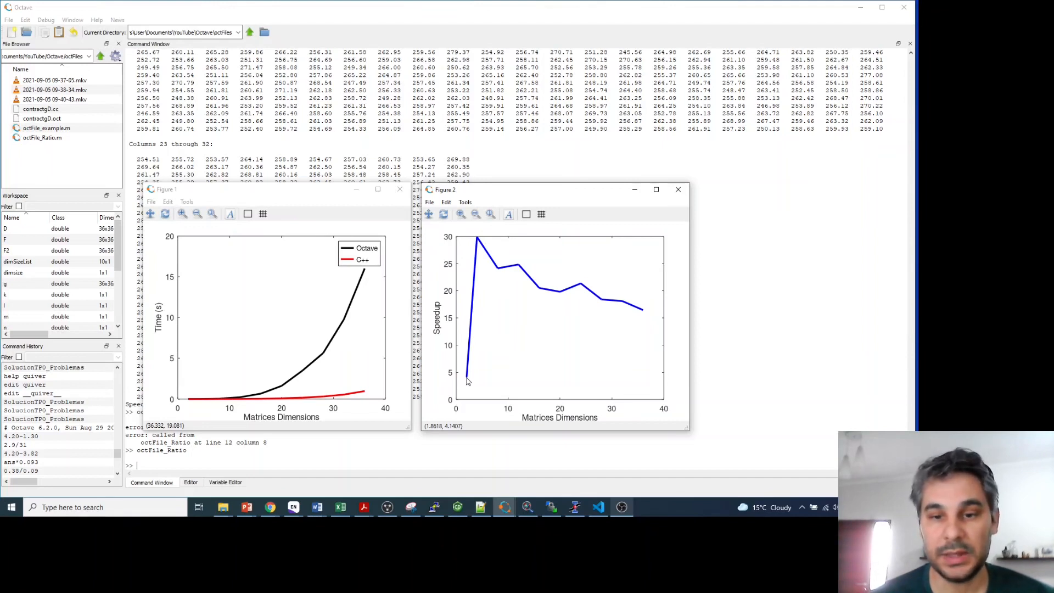
pyautogui.moveTo(477, 244)
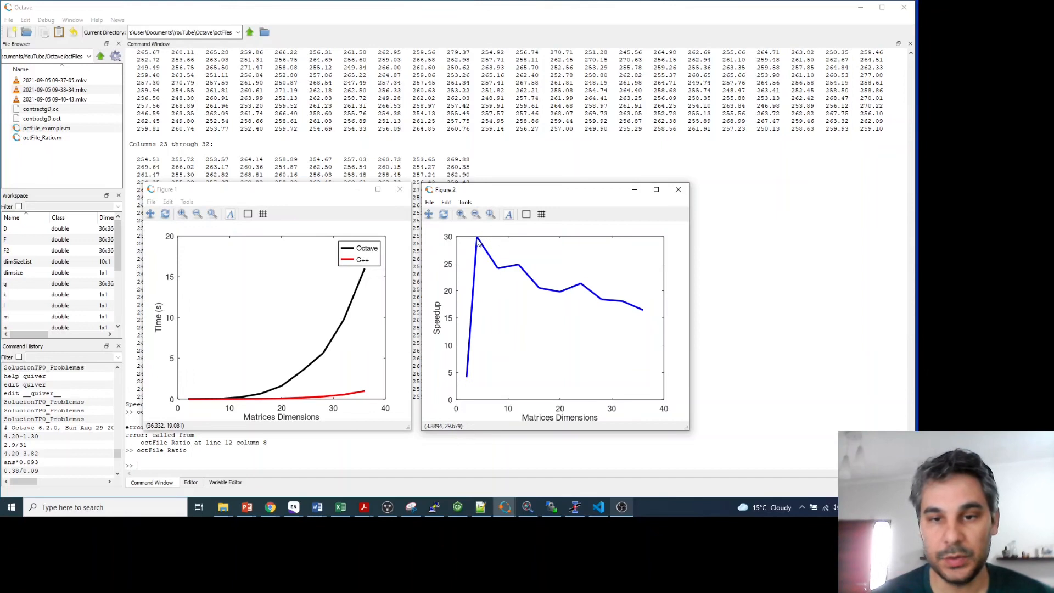
pyautogui.moveTo(478, 242)
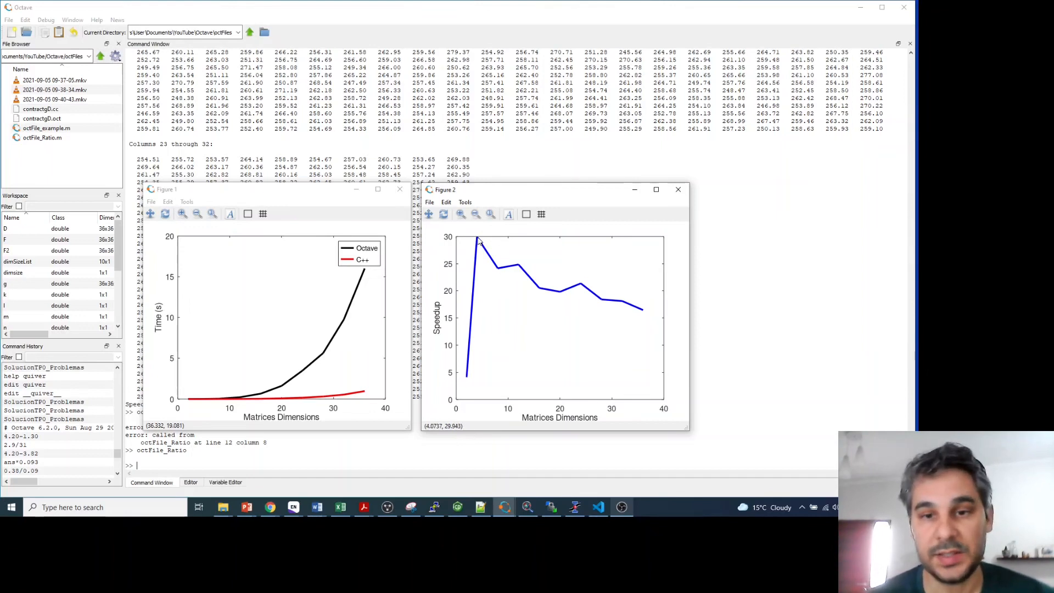
pyautogui.moveTo(595, 296)
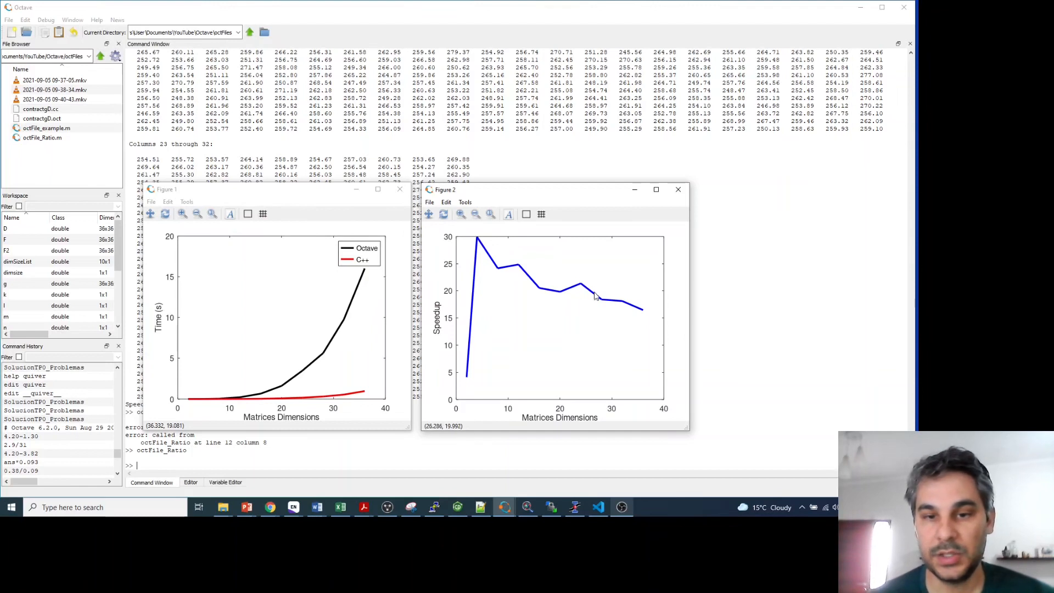
pyautogui.moveTo(635, 304)
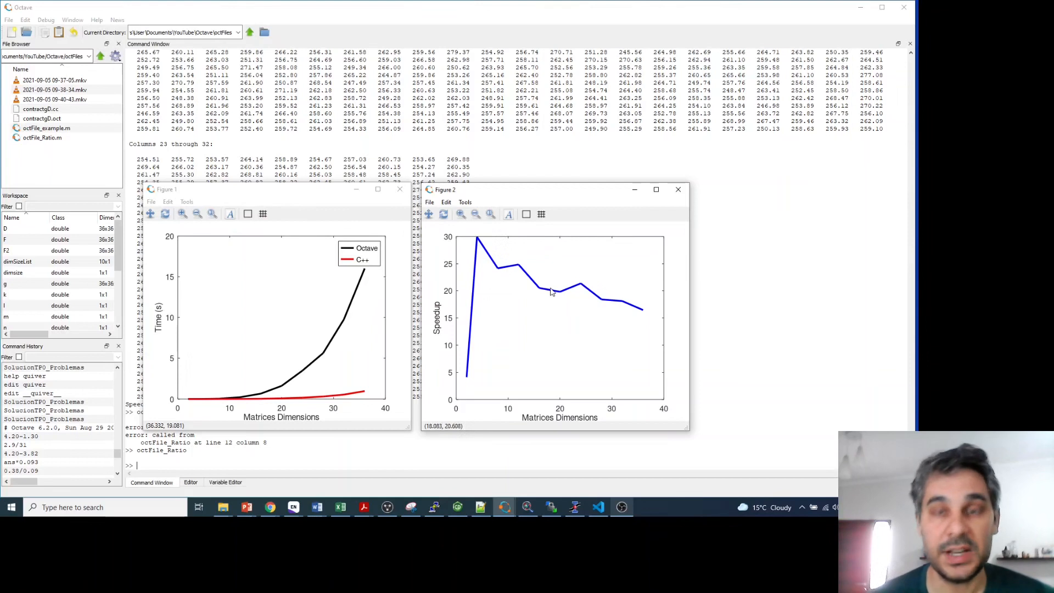
pyautogui.moveTo(643, 308)
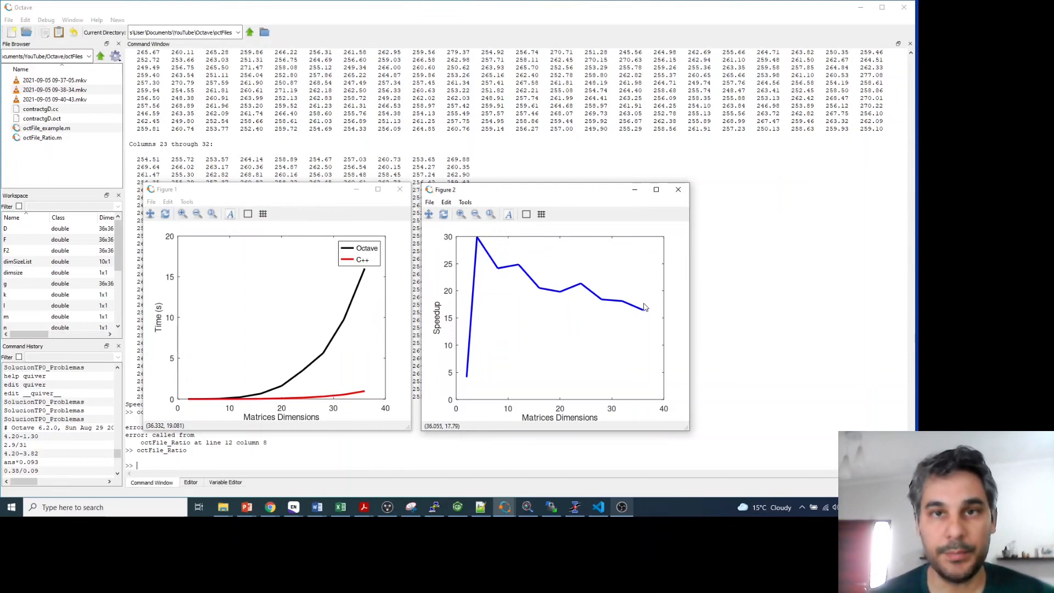
pyautogui.moveTo(729, 269)
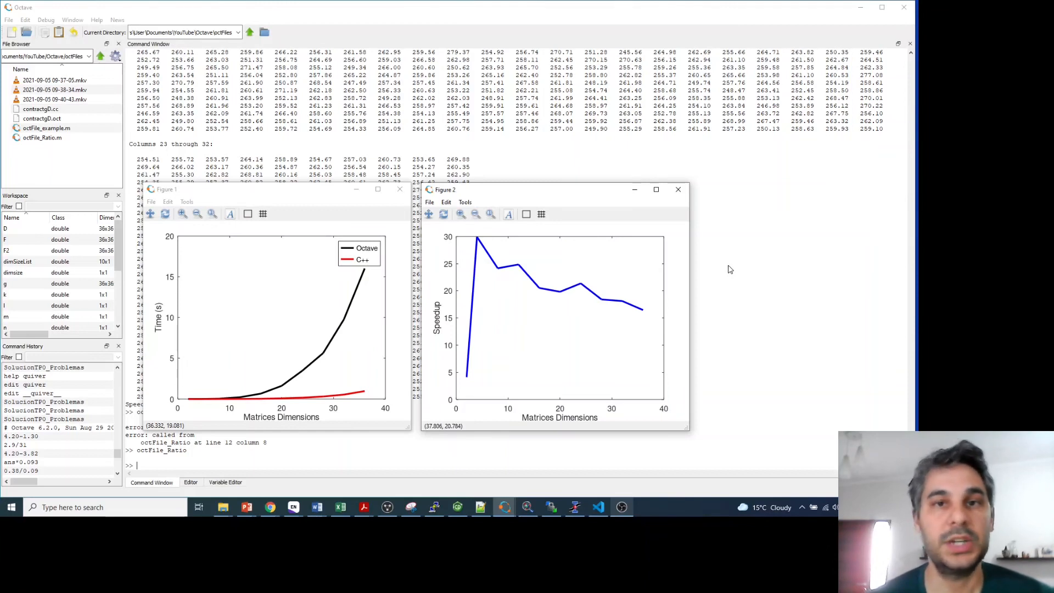
pyautogui.moveTo(779, 330)
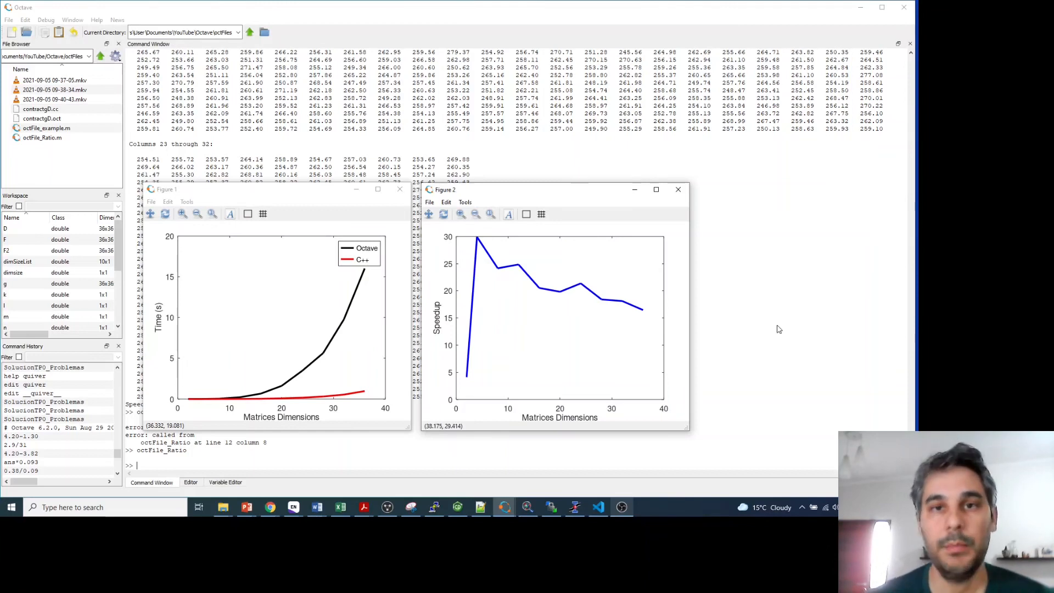
pyautogui.moveTo(501, 266)
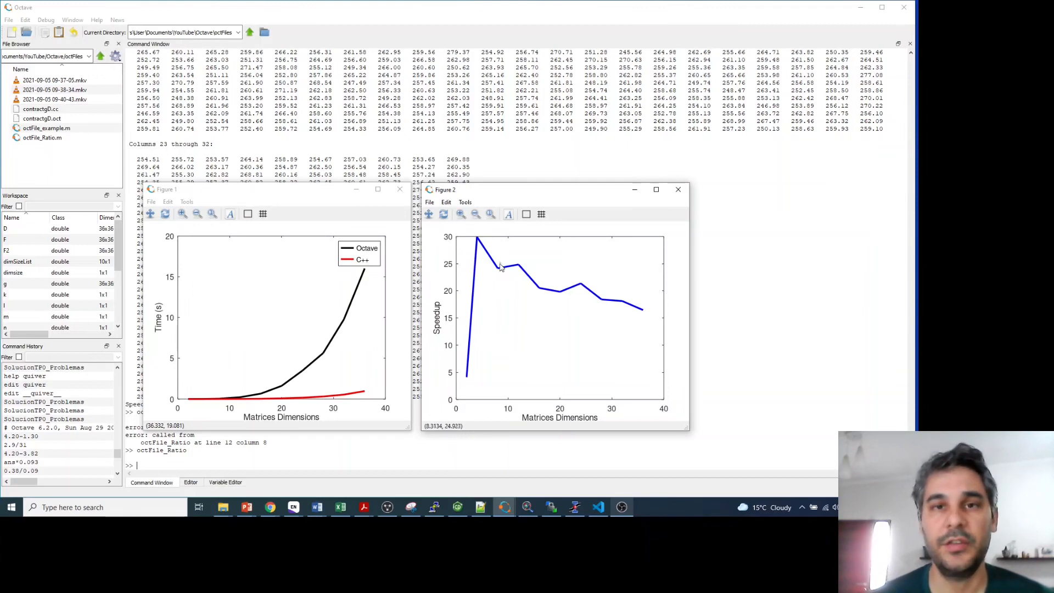
pyautogui.moveTo(579, 285)
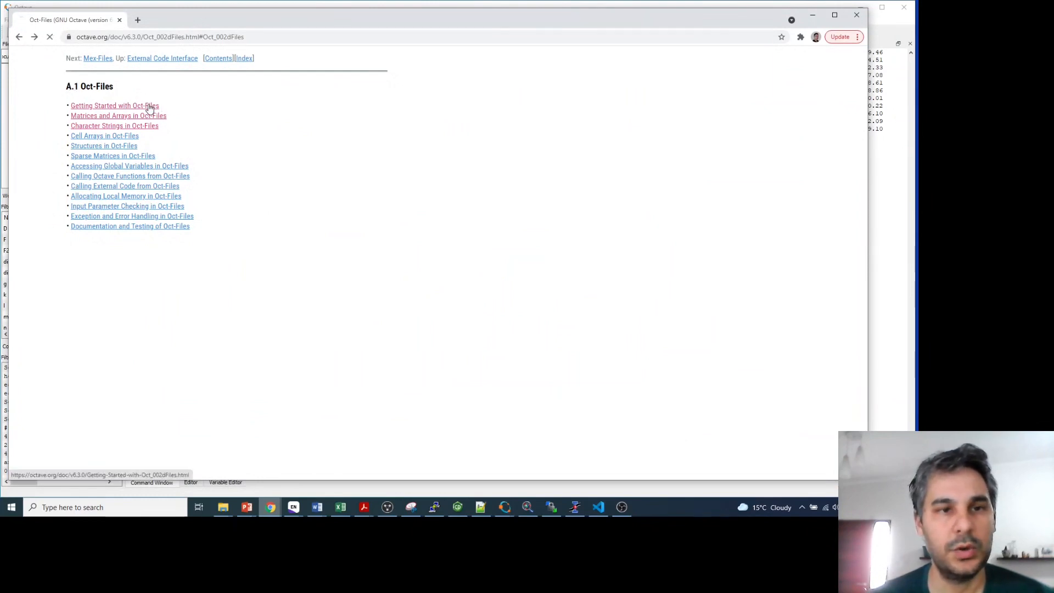
# Browse Getting Started and Matrices and Arrays, reaching Character Strings in Oct-Files
pyautogui.click(114, 105)
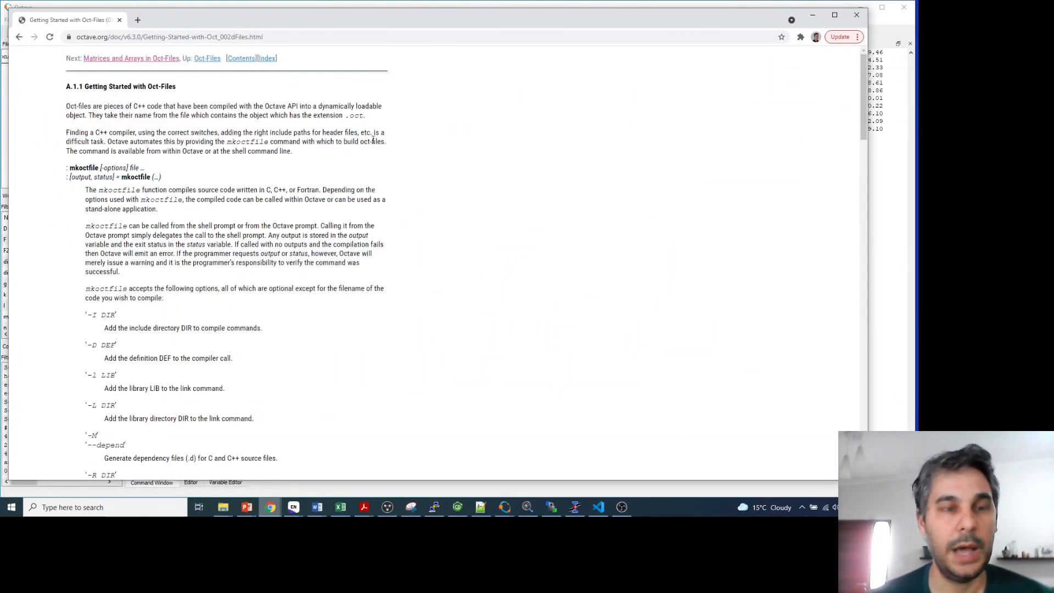
pyautogui.scroll(-3)
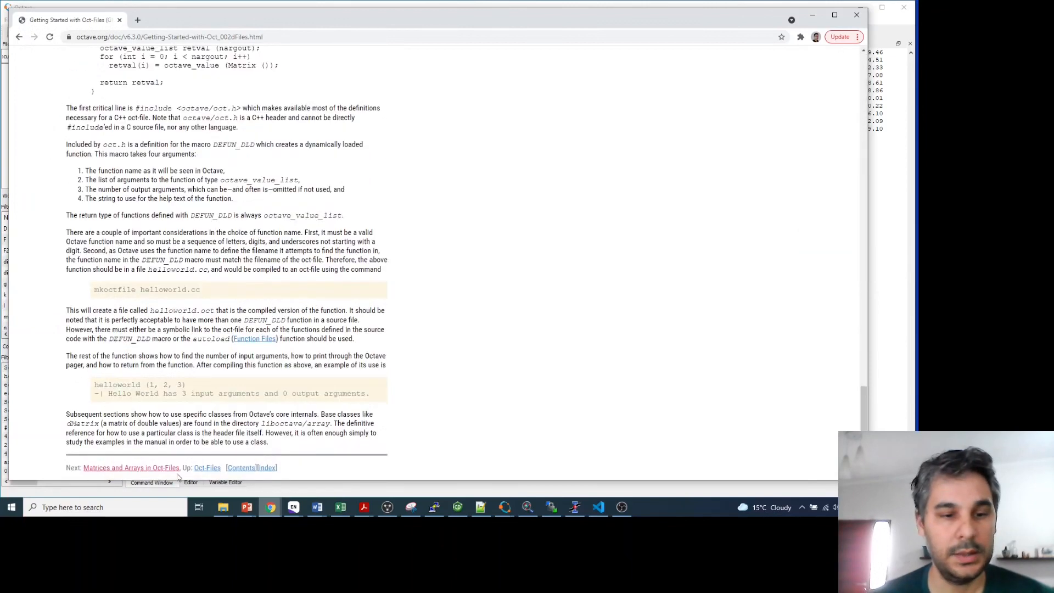
pyautogui.click(131, 467)
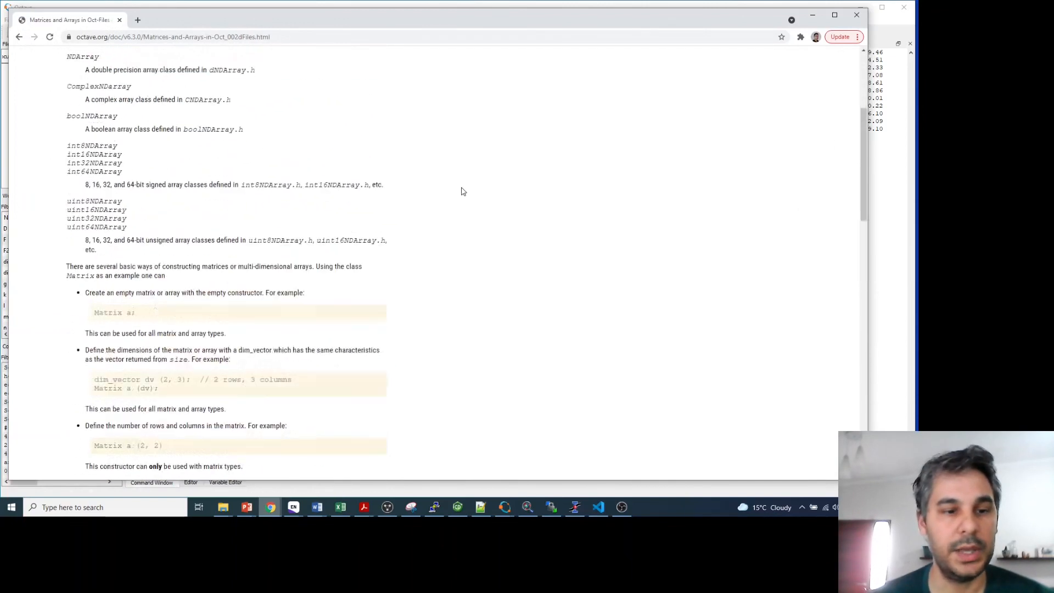
pyautogui.scroll(-3)
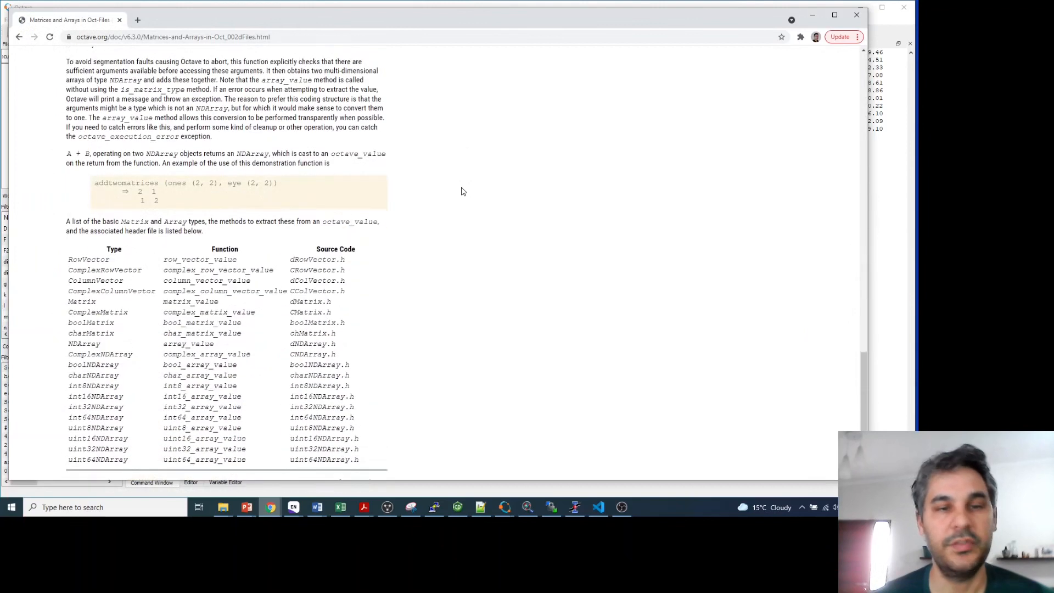
pyautogui.scroll(-3)
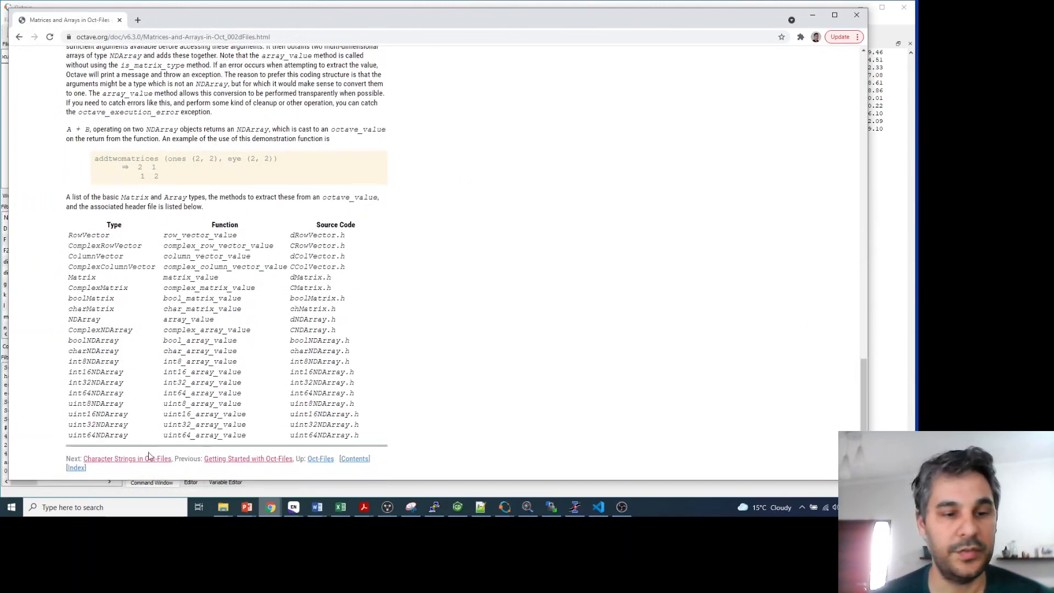
pyautogui.click(126, 458)
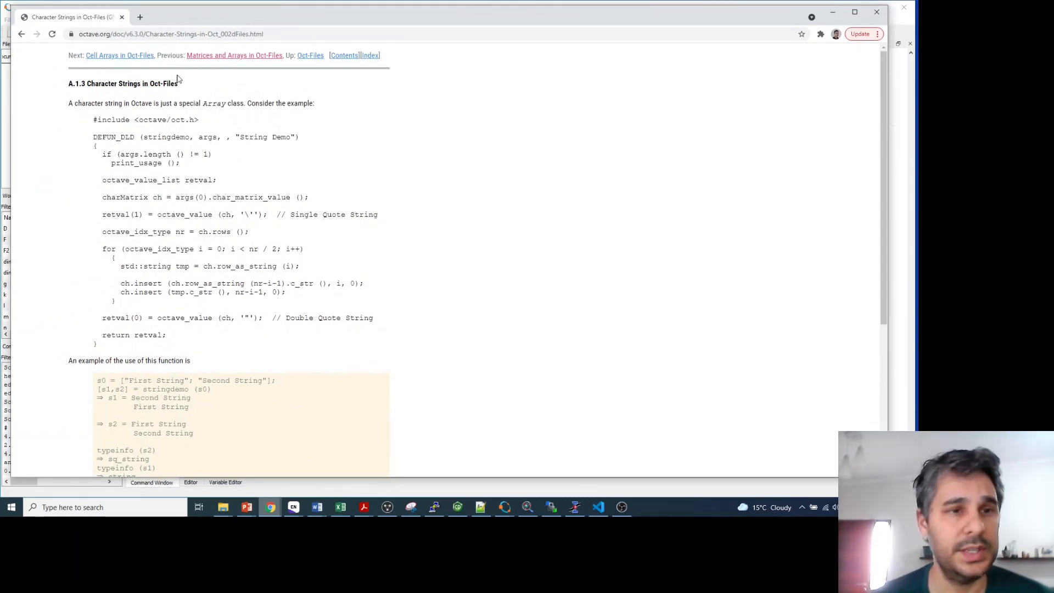
pyautogui.moveTo(180, 135)
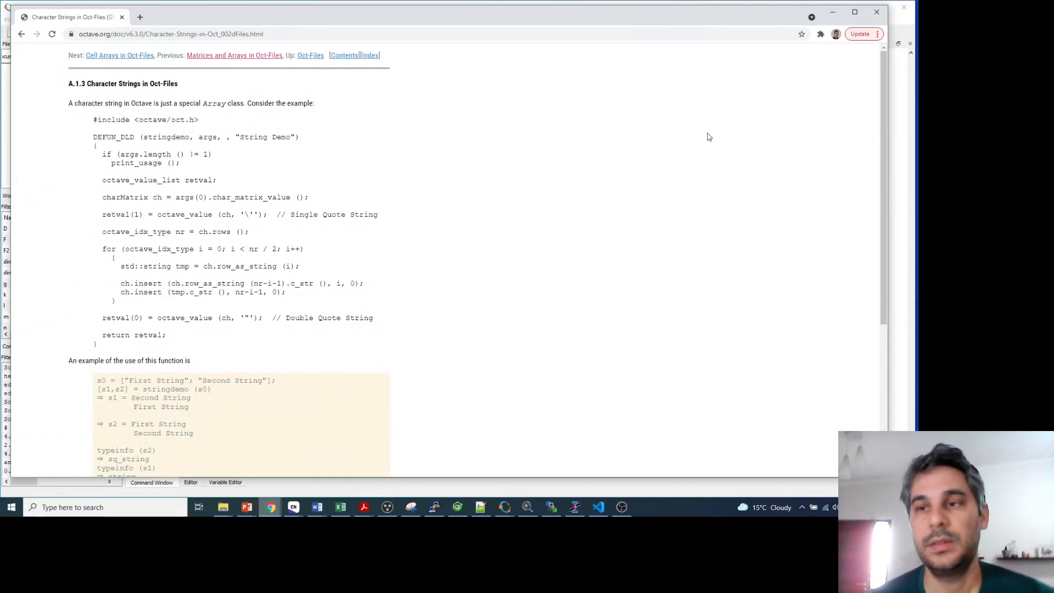
pyautogui.moveTo(547, 153)
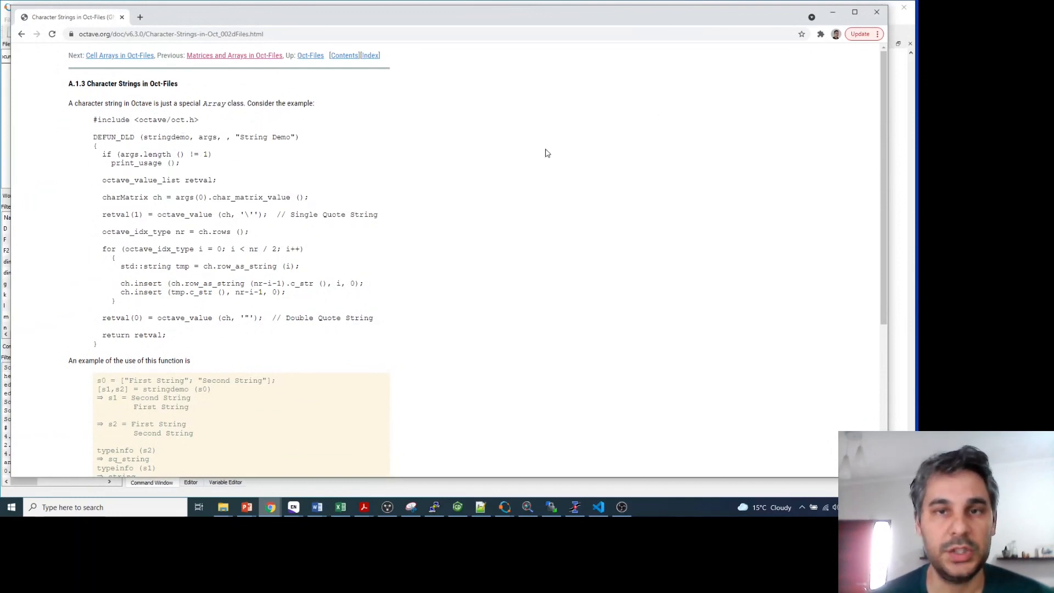